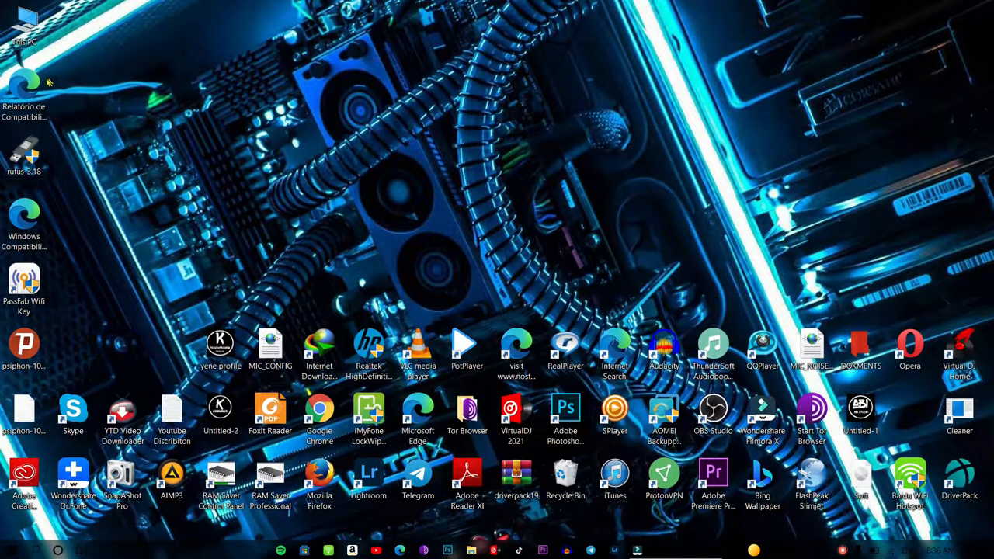
mouse_move(414, 136)
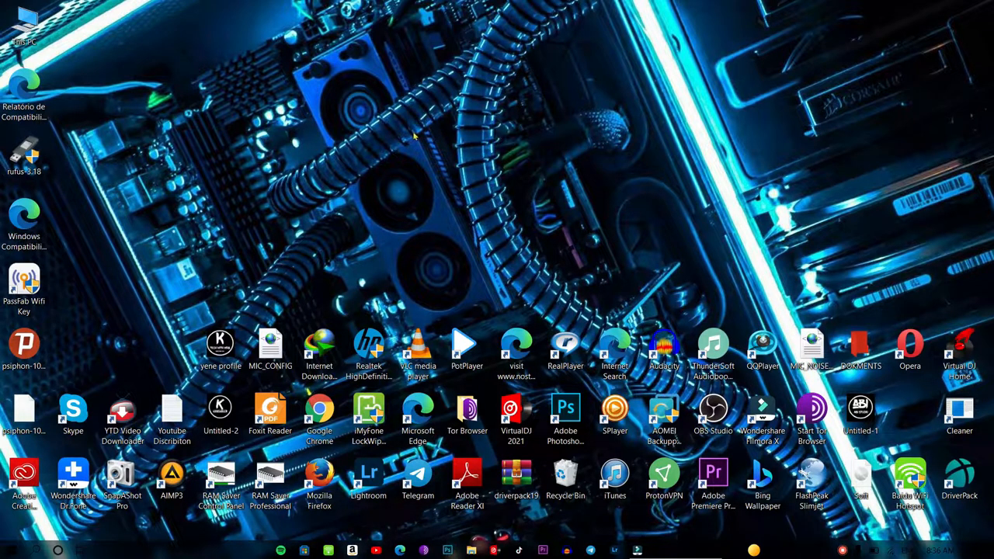
mouse_move(394, 109)
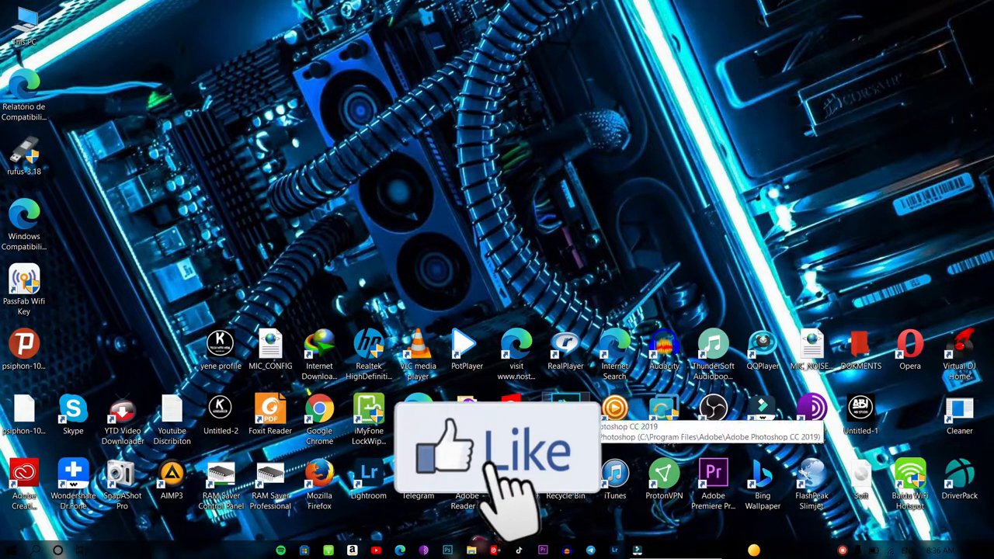
- Launch Adobe Photoshop CC 2019 from its desktop shortcut
double_click(565, 412)
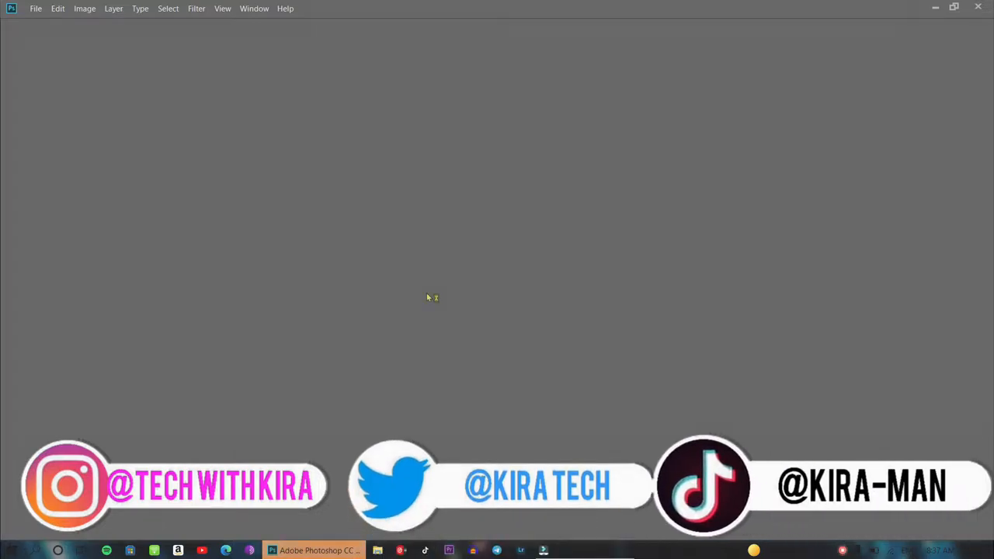
mouse_move(512, 317)
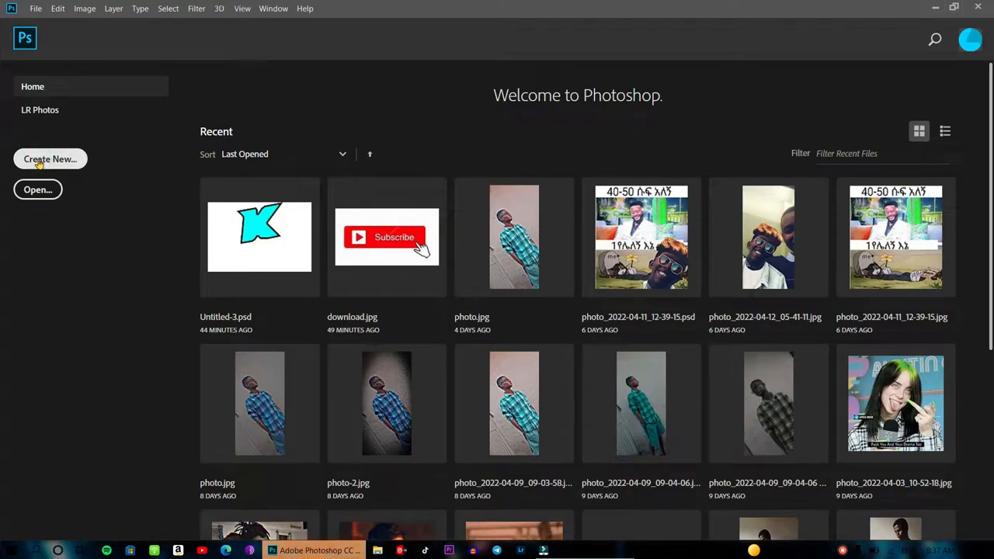
- Create a new 800×800 px document at 300 ppi with a black background, dismissing the error
left_click(50, 158)
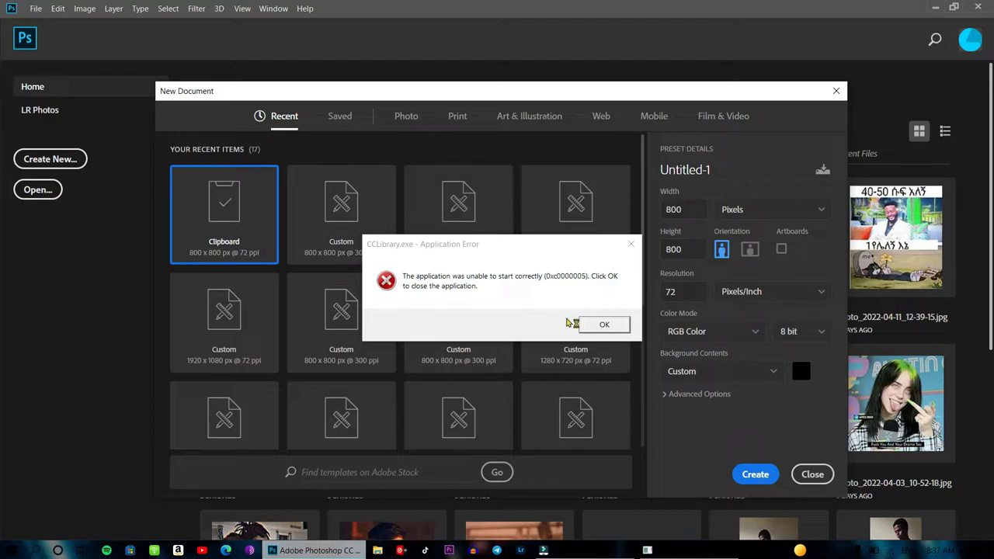
left_click(604, 325)
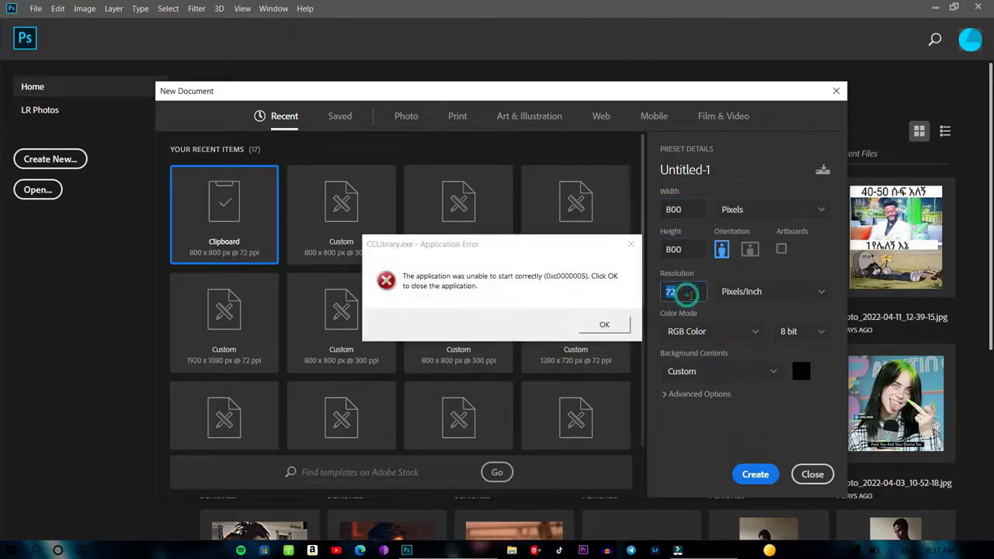
left_click(605, 325)
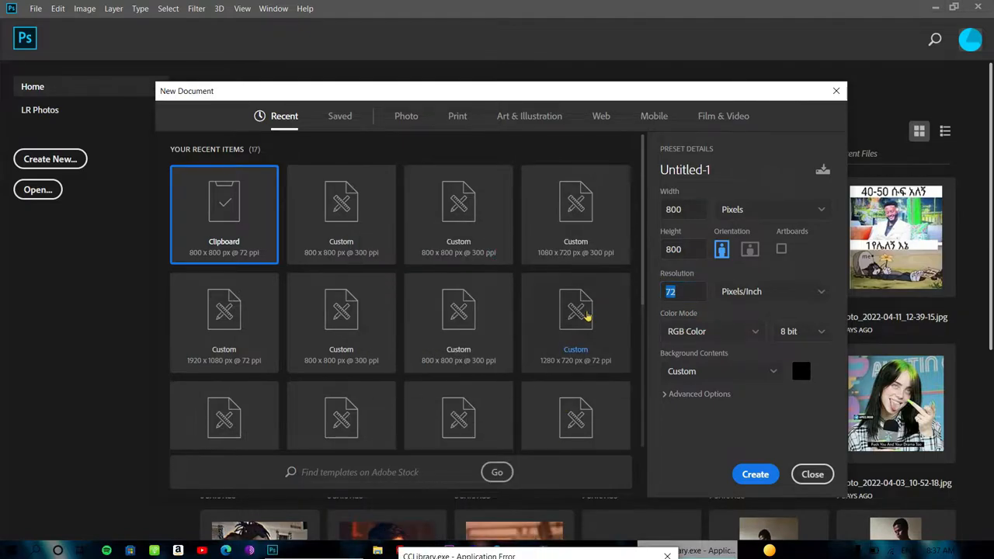
mouse_move(691, 273)
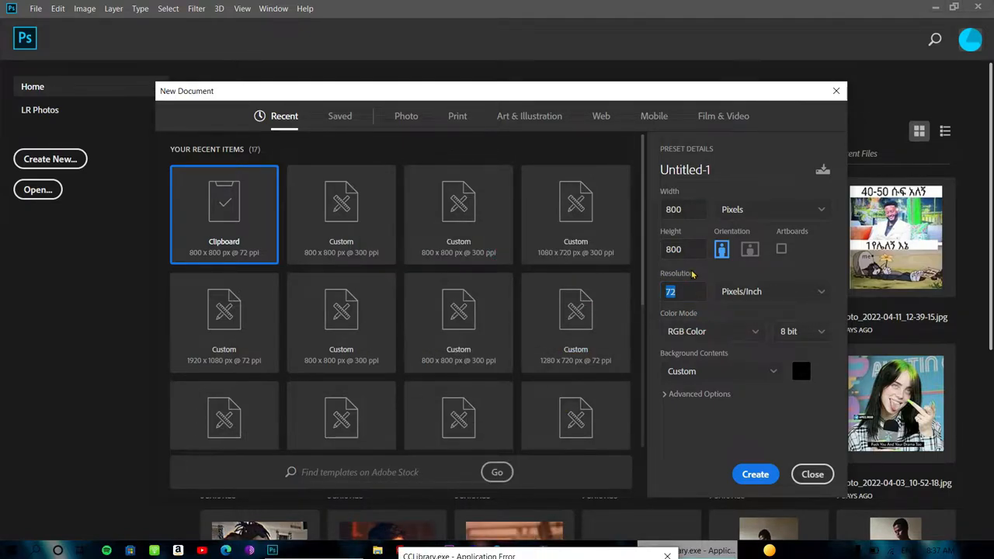
left_click(683, 293)
type("300")
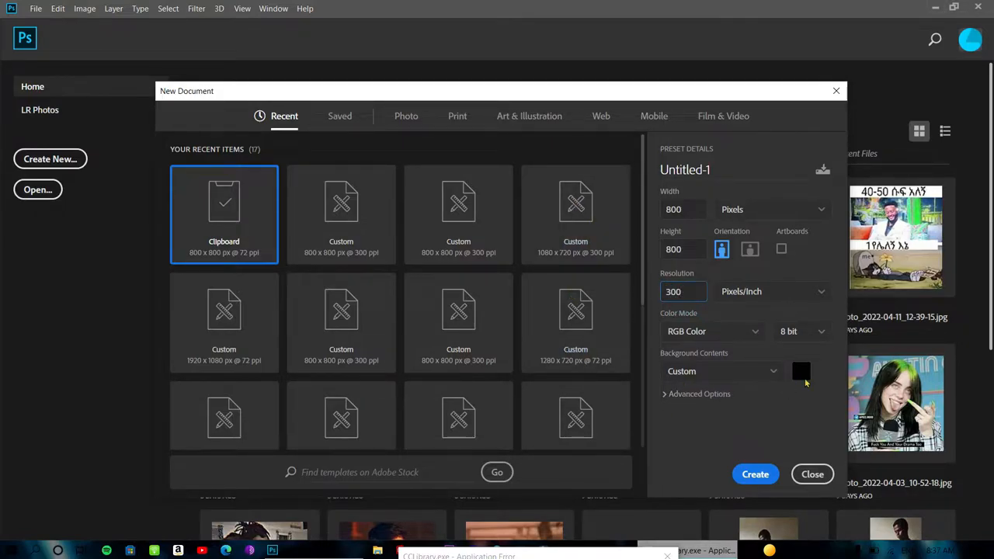
left_click(802, 371)
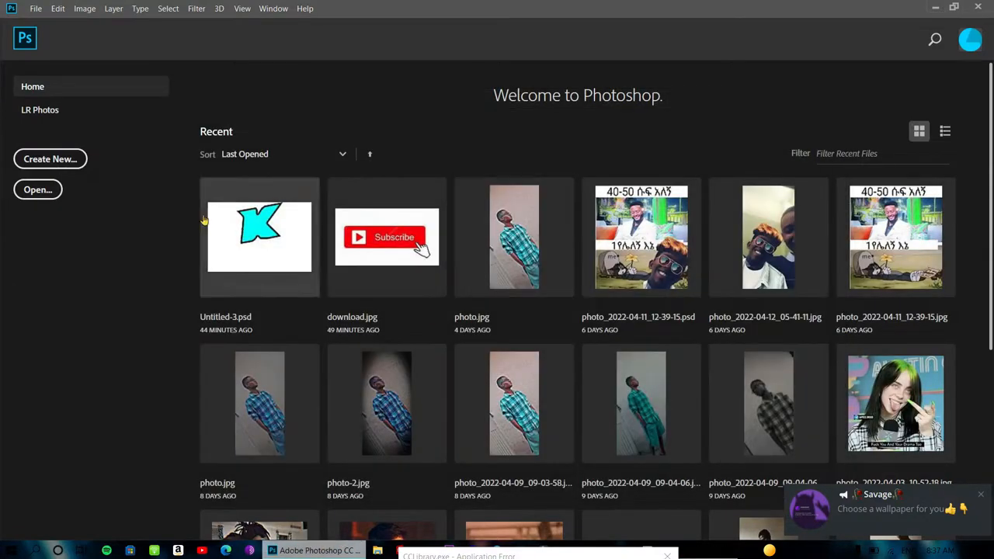
mouse_move(546, 316)
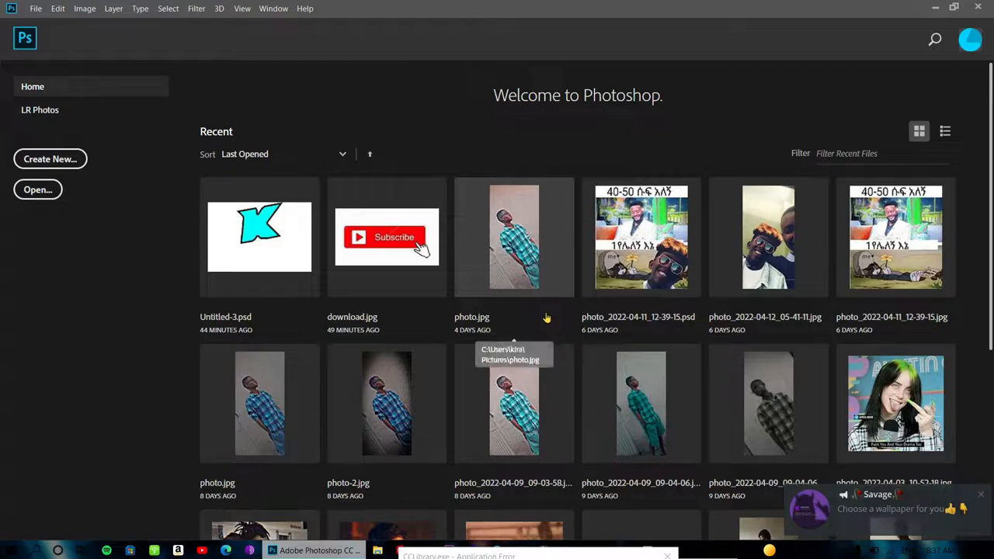
- Add a white brush-font letter K and move it enlarged to the top centre of the canvas
left_click(49, 159)
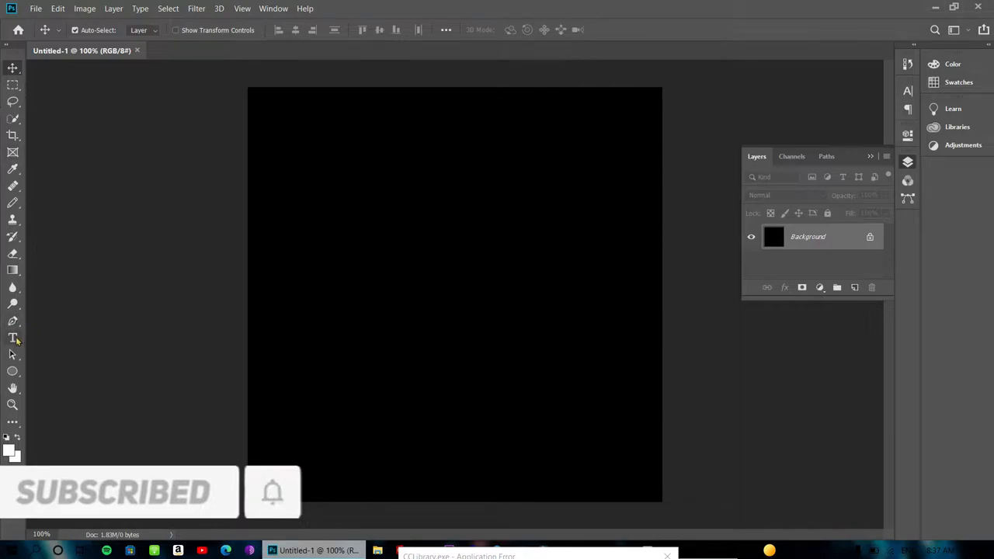
left_click(12, 337)
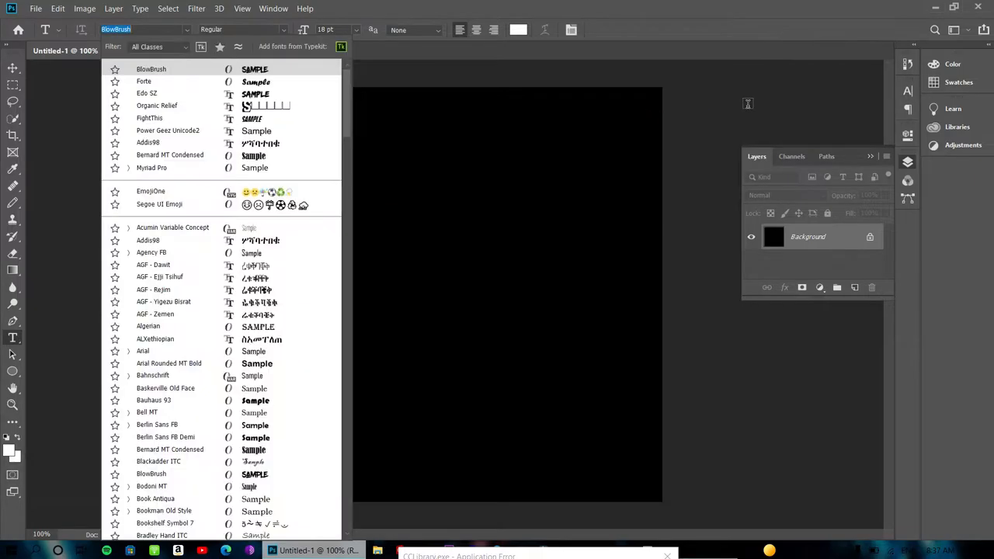
left_click(295, 169)
type("K")
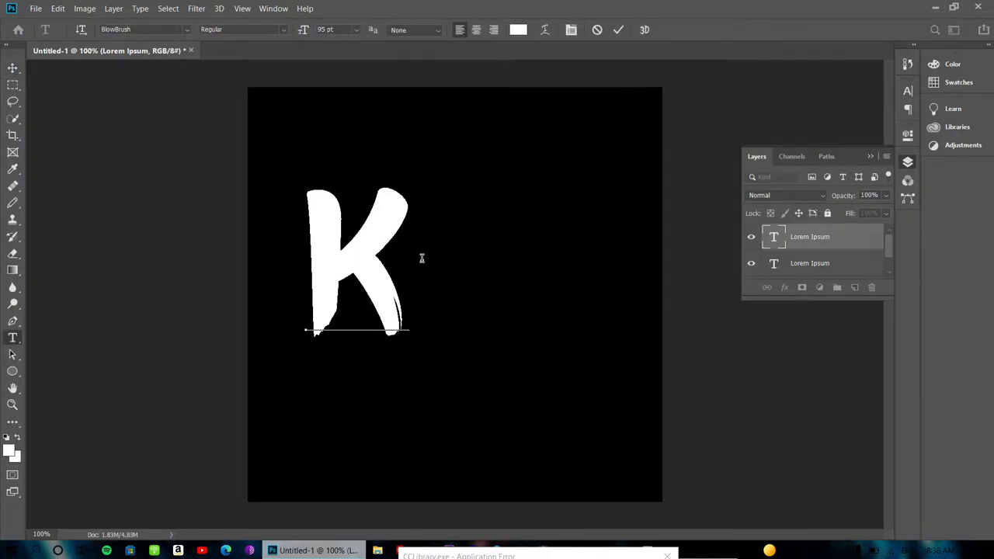
left_click(12, 68)
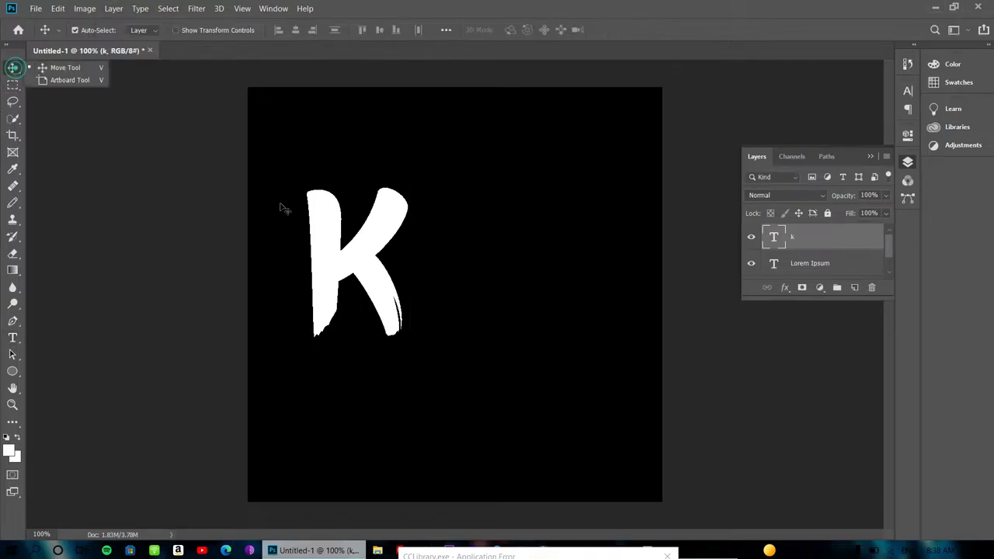
left_click_drag(358, 261, 466, 178)
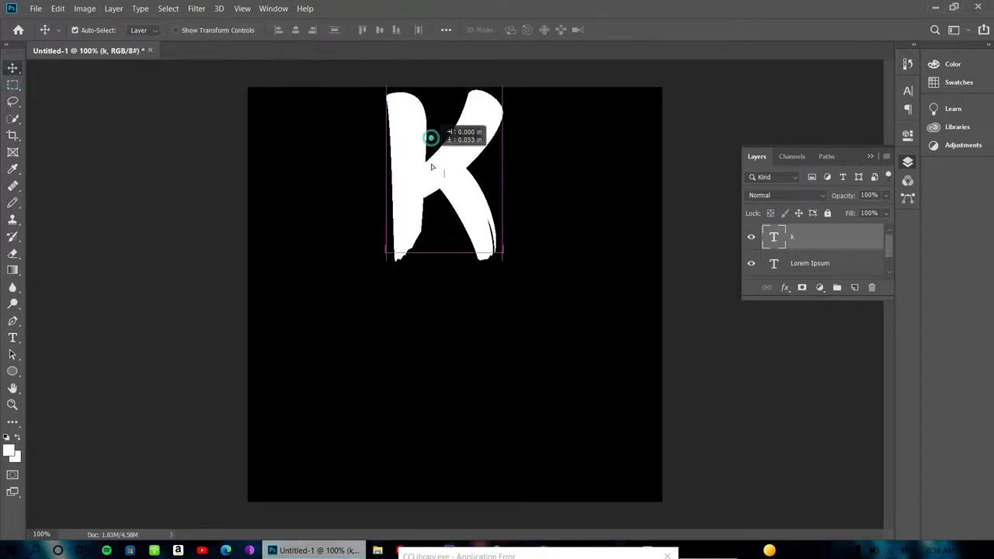
left_click(12, 338)
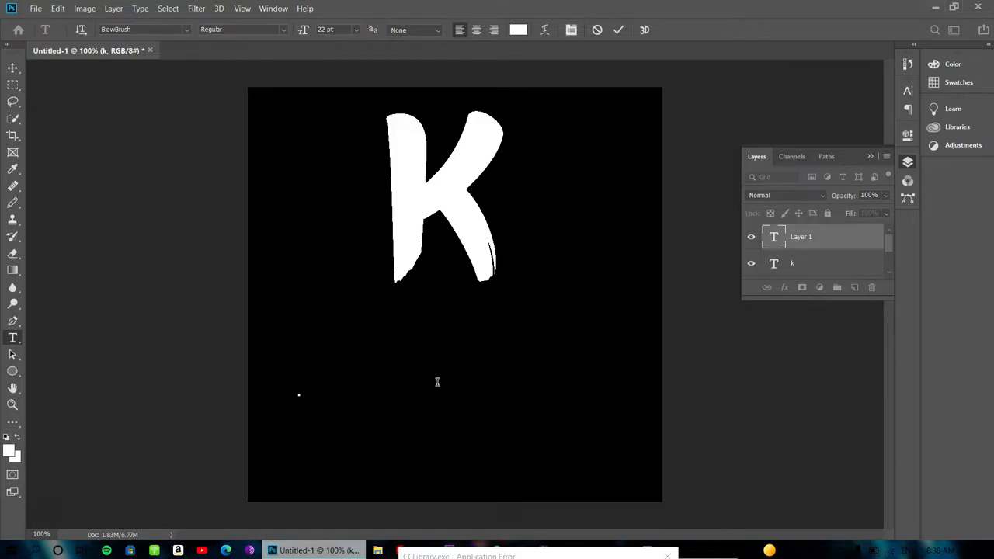
- Add the text line 'TECH WITH KIRA' and position the K centred just above it
type("TE")
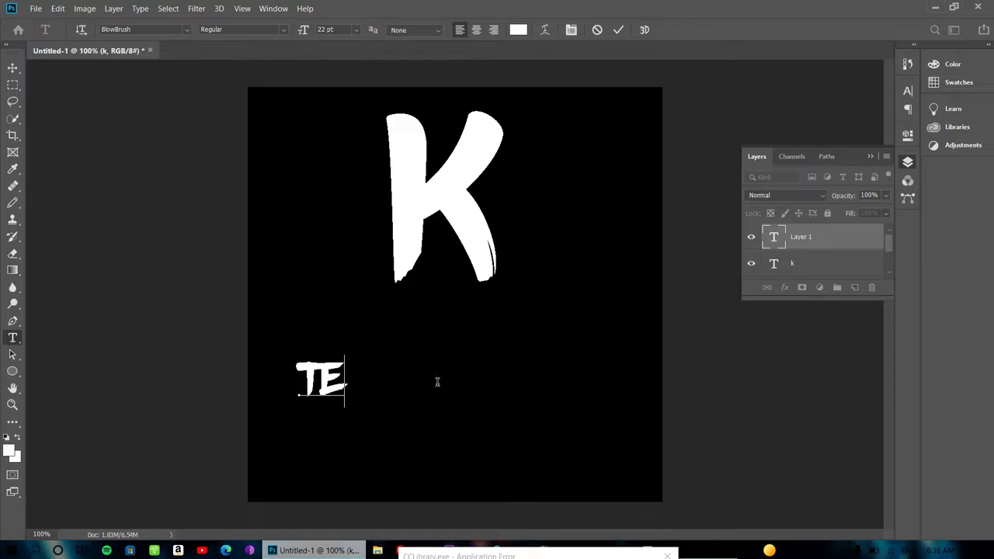
type("CH")
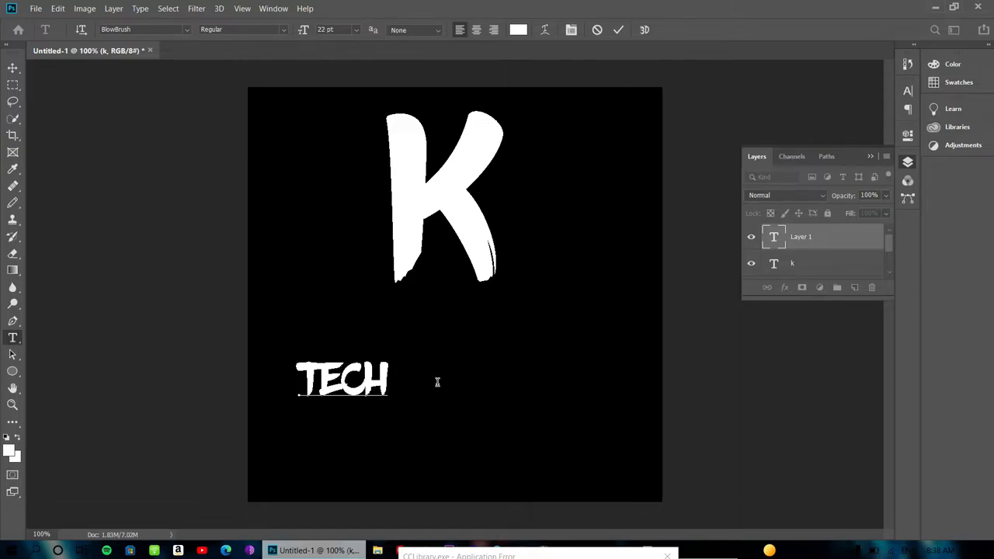
left_click(401, 381)
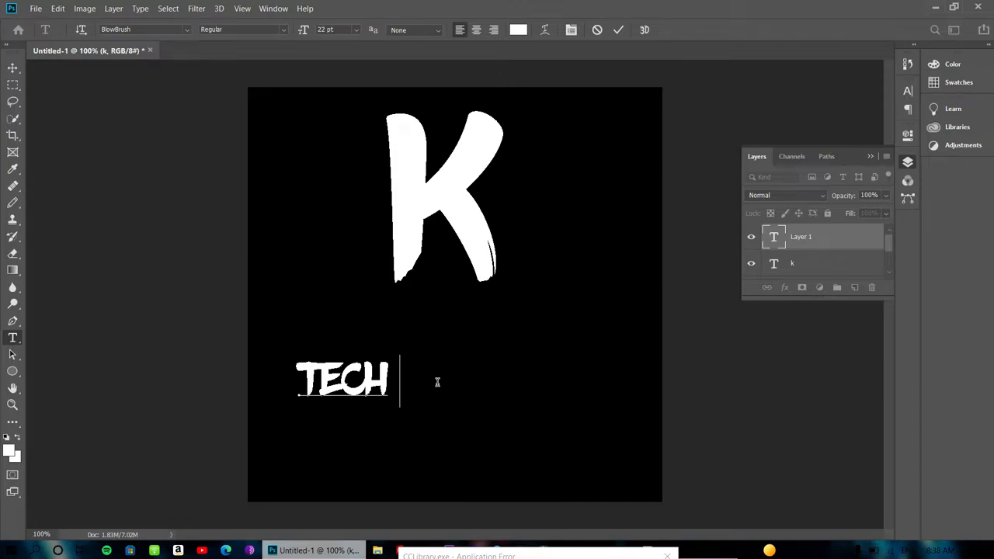
type("WI")
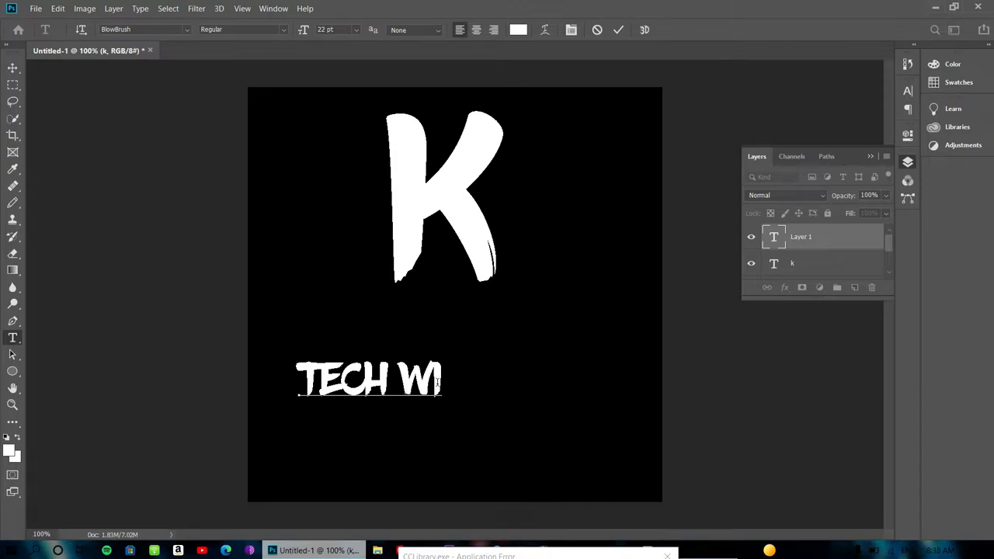
type("TH")
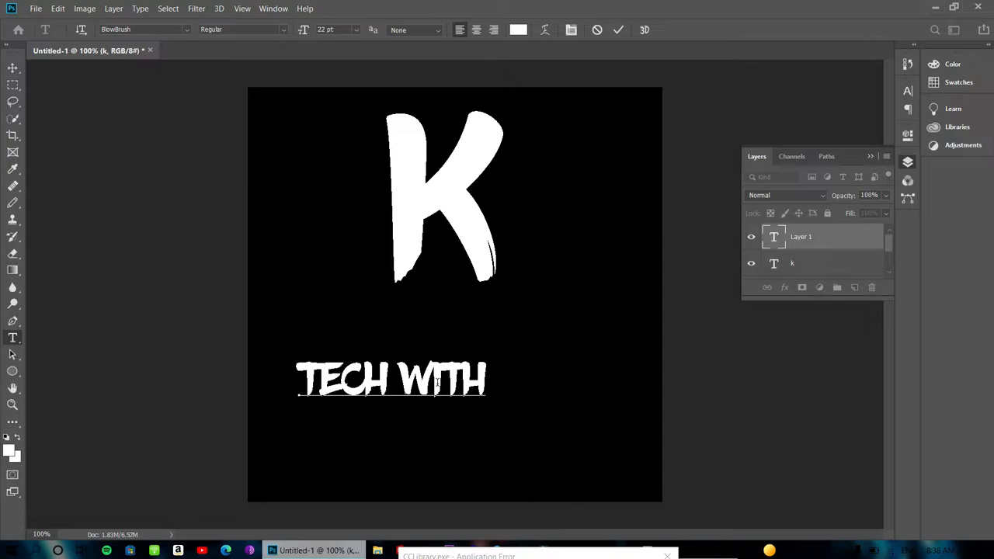
type("K")
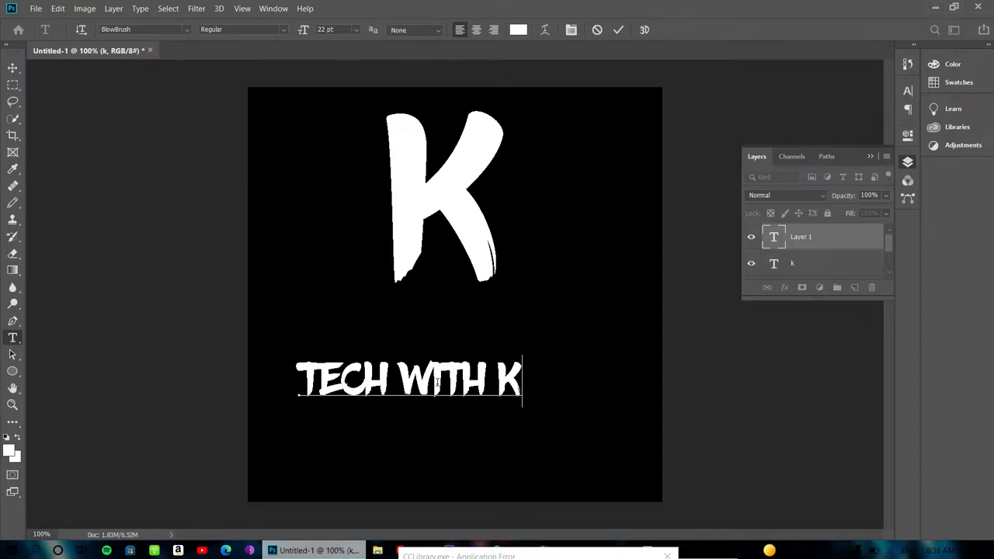
type("IRA")
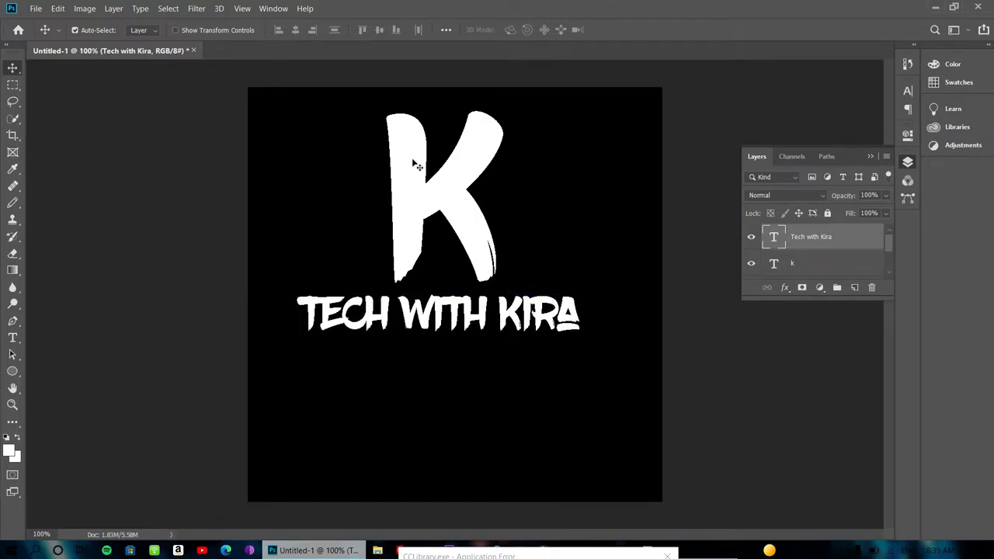
left_click_drag(416, 163, 444, 318)
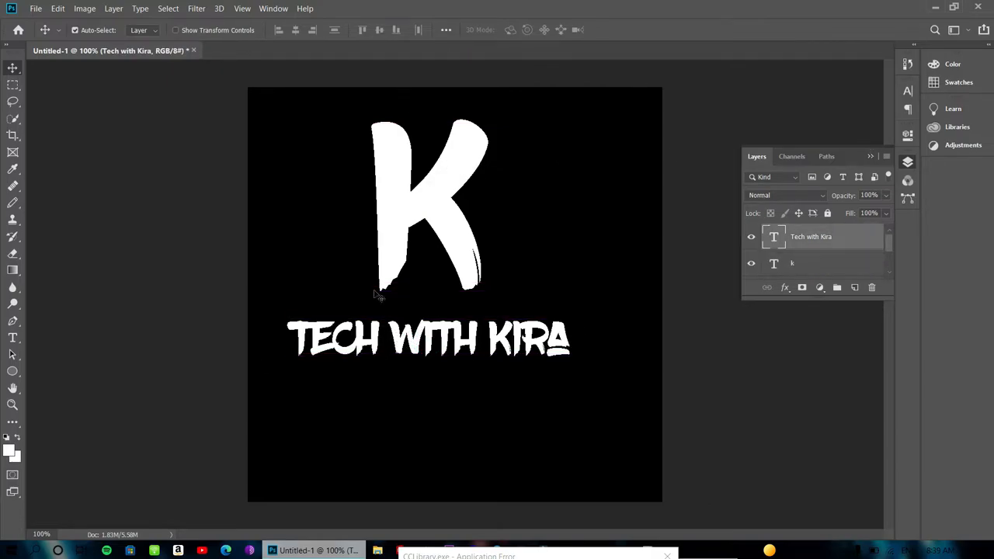
- Draw a large white ellipse covering most of the canvas as layer Ellipse 1
left_click(12, 371)
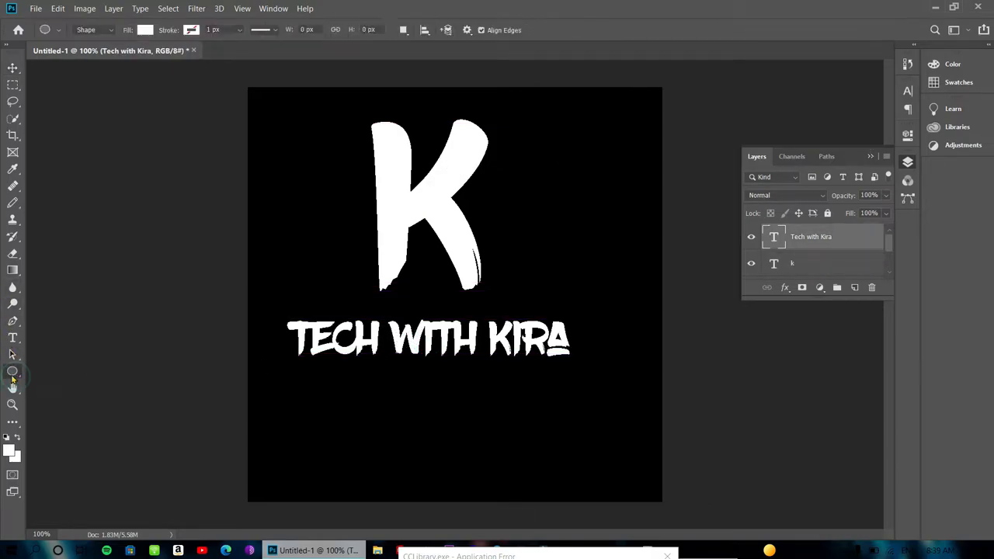
left_click(13, 370)
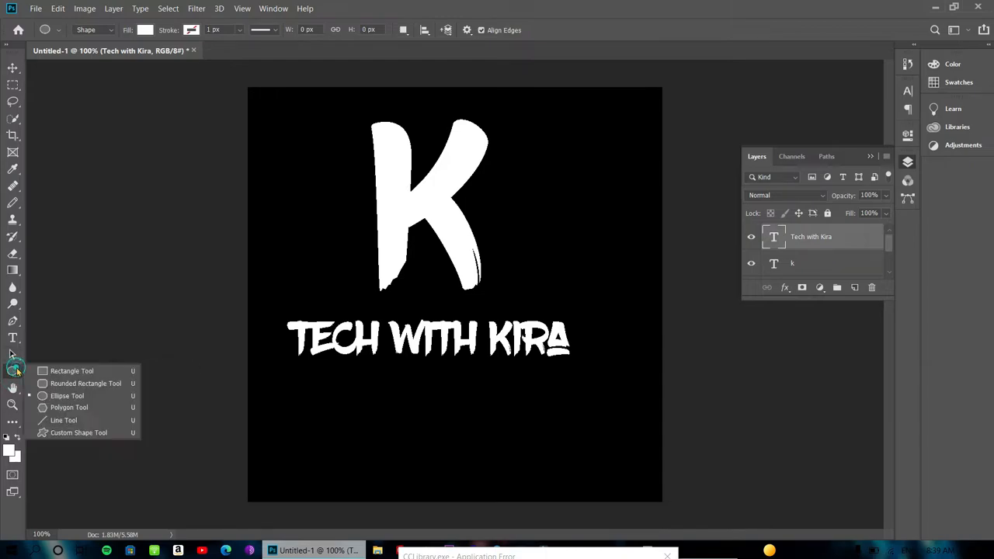
left_click(71, 370)
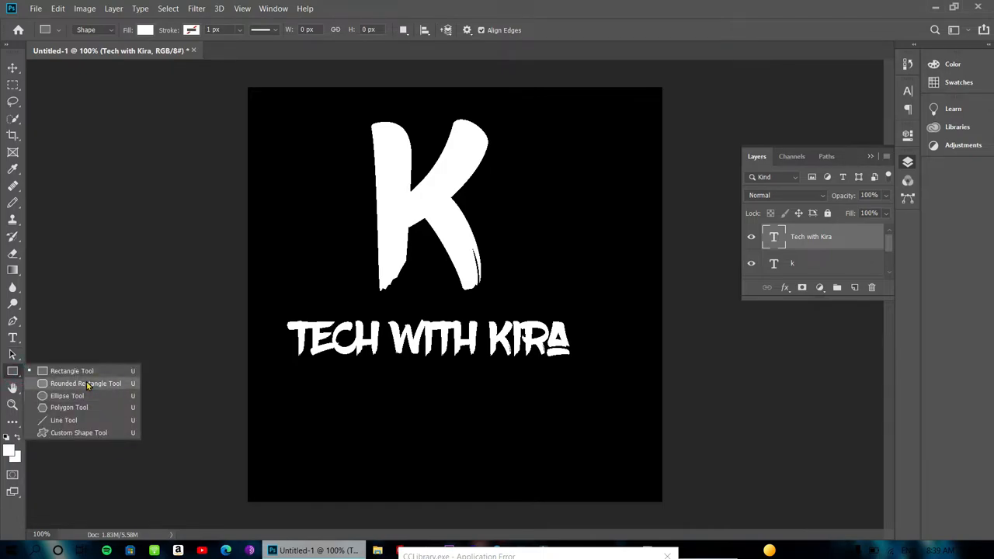
left_click(69, 396)
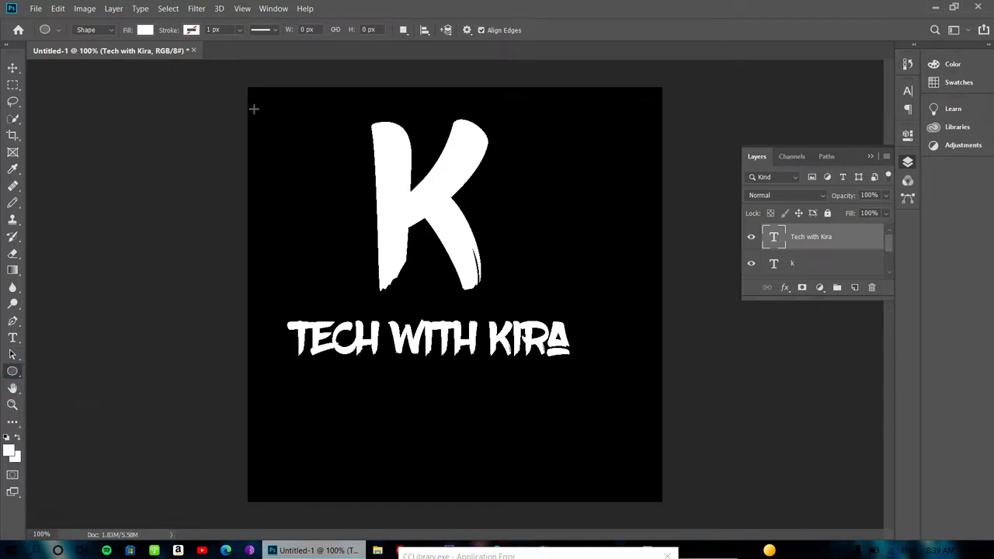
left_click_drag(255, 108, 612, 443)
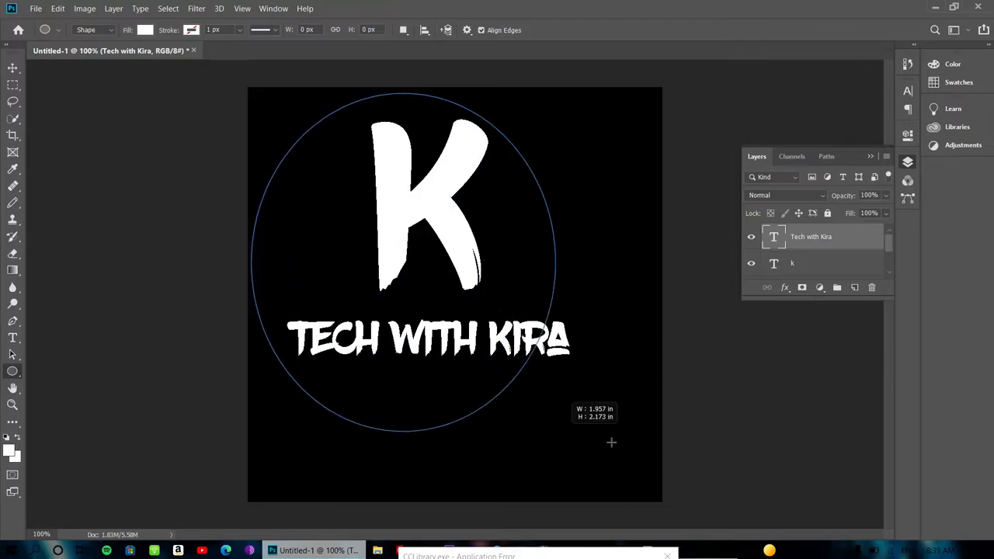
left_click_drag(612, 443, 640, 463)
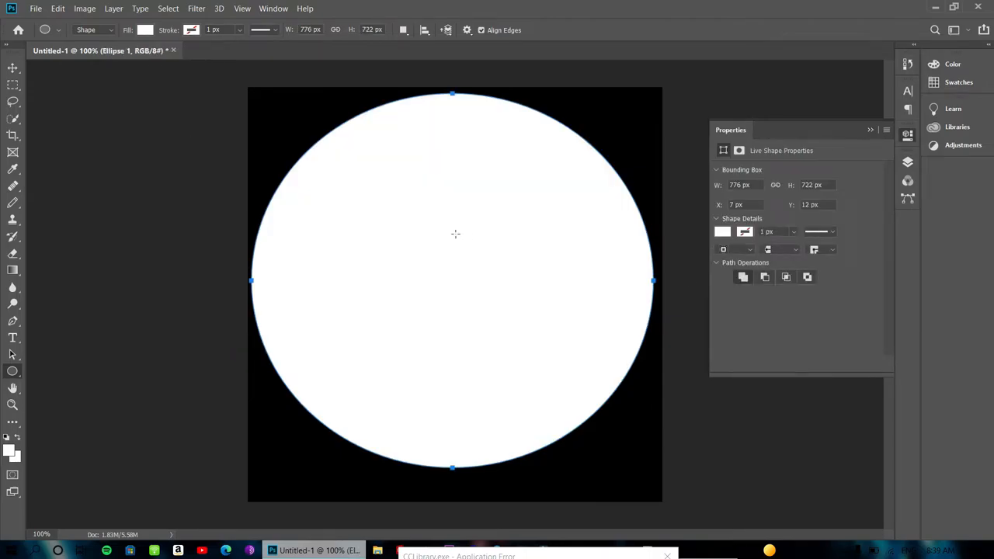
mouse_move(466, 196)
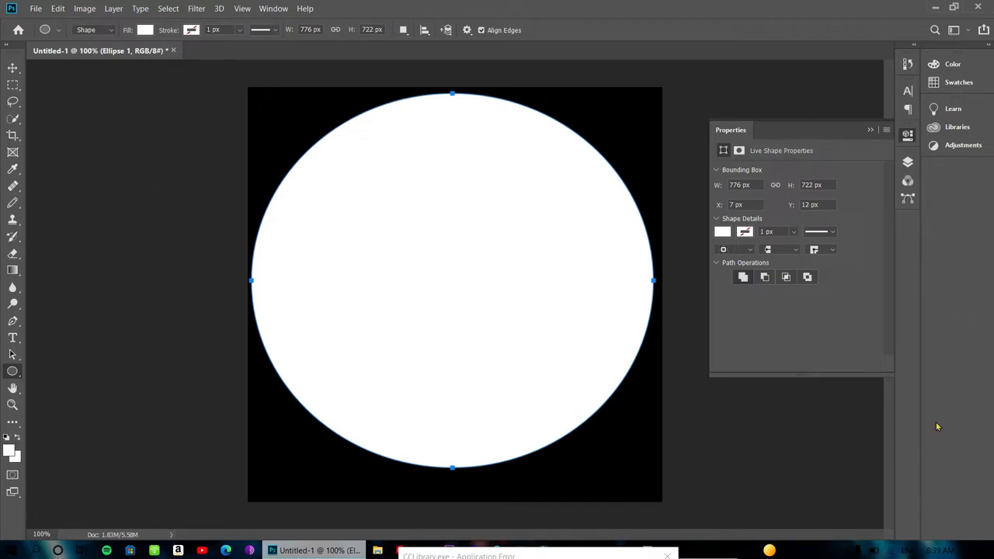
- Return to the Layers panel and bring up the layer effects list for the circle
left_click(907, 161)
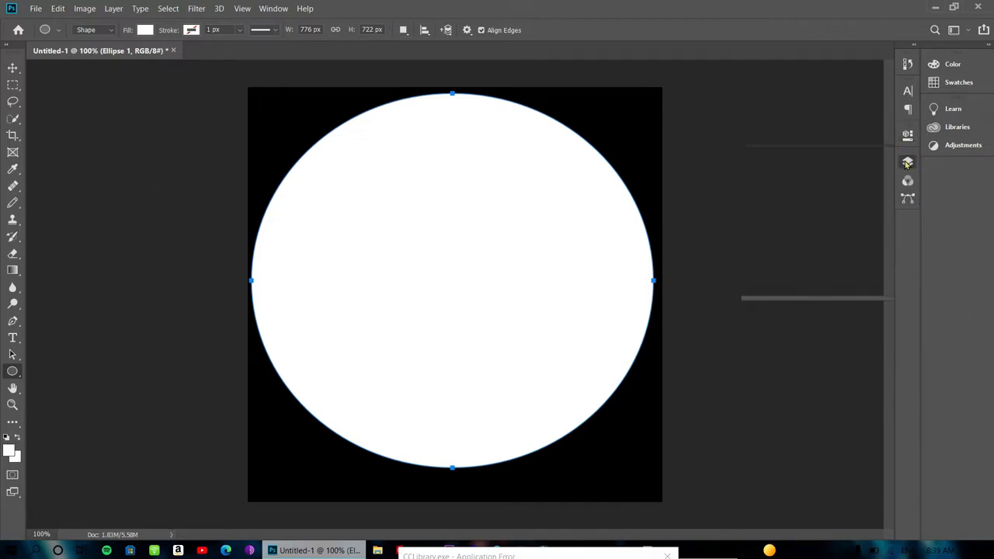
left_click(908, 162)
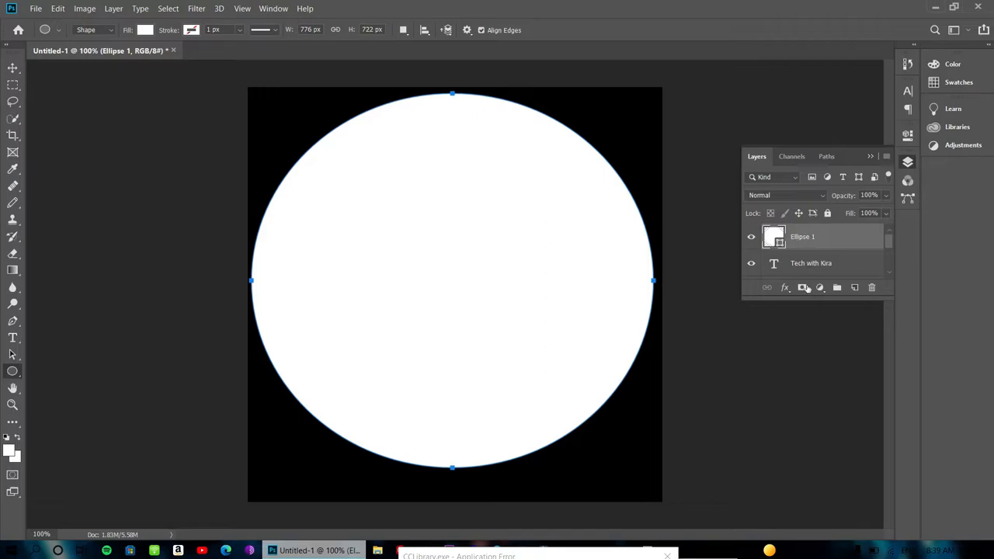
left_click(786, 287)
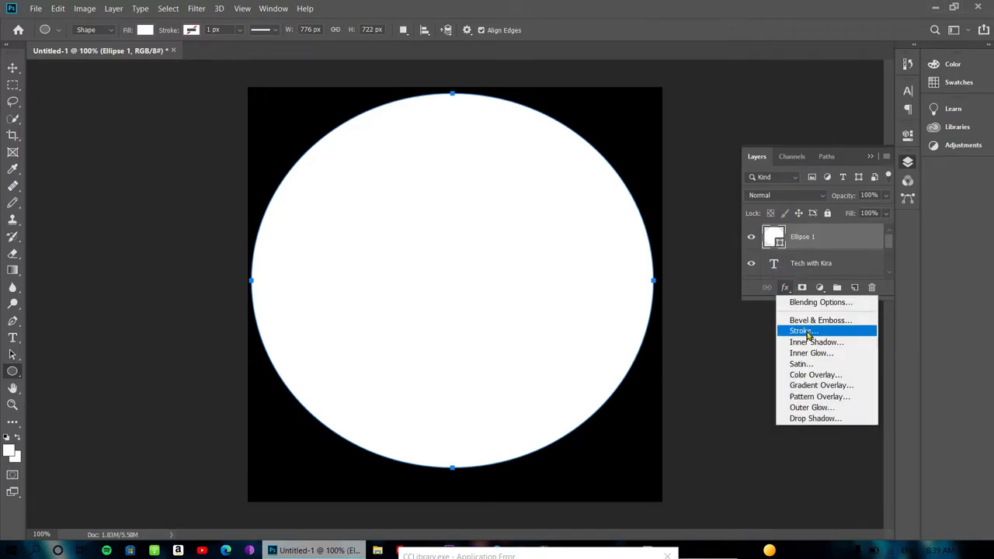
- Give the circle a 30 px white Stroke on the inside and apply the layer style
left_click(800, 331)
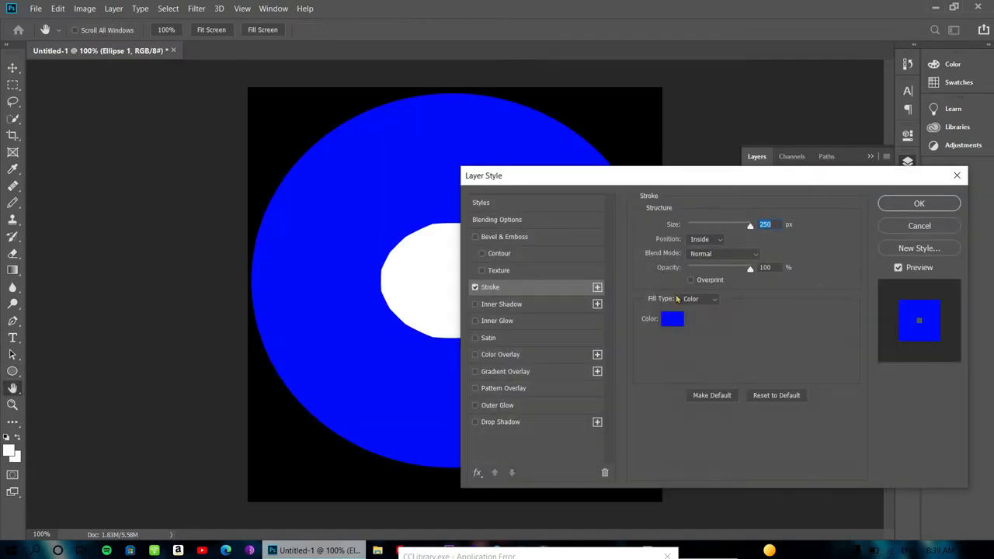
left_click(671, 318)
type("ffffff")
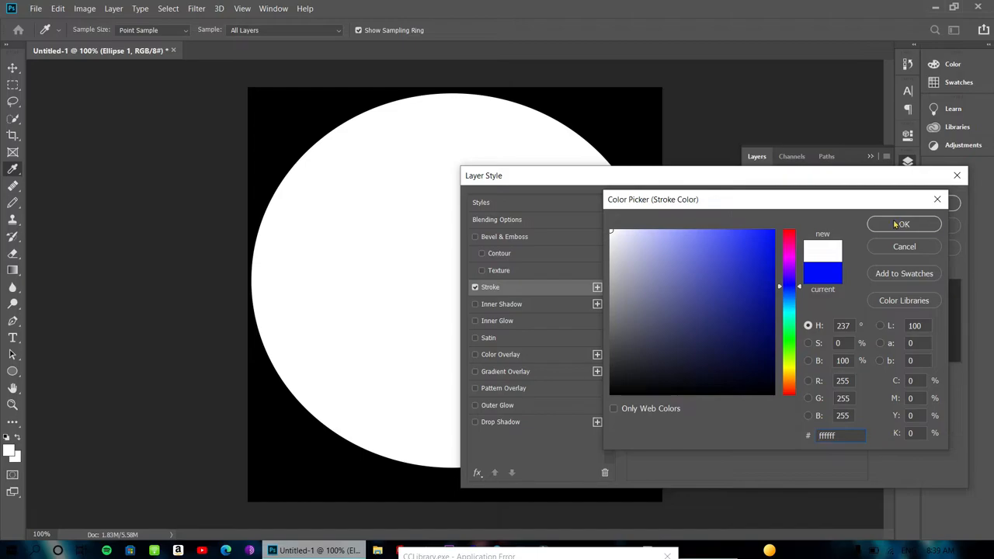
left_click(904, 224)
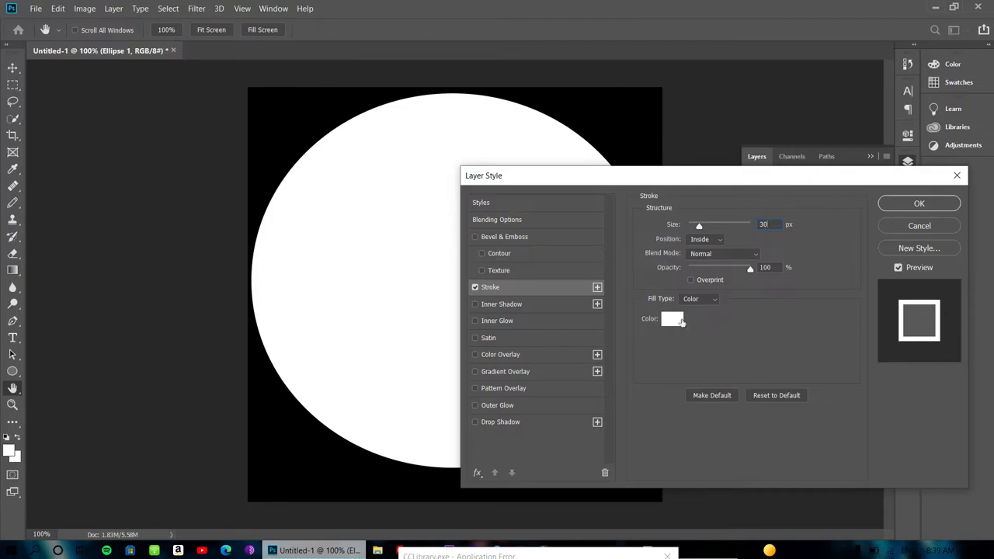
left_click(672, 318)
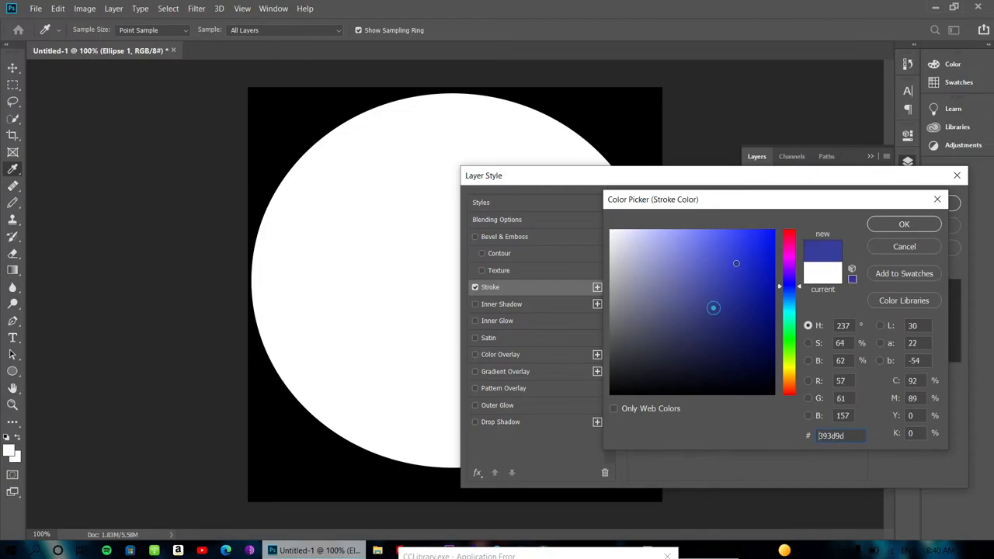
left_click(761, 287)
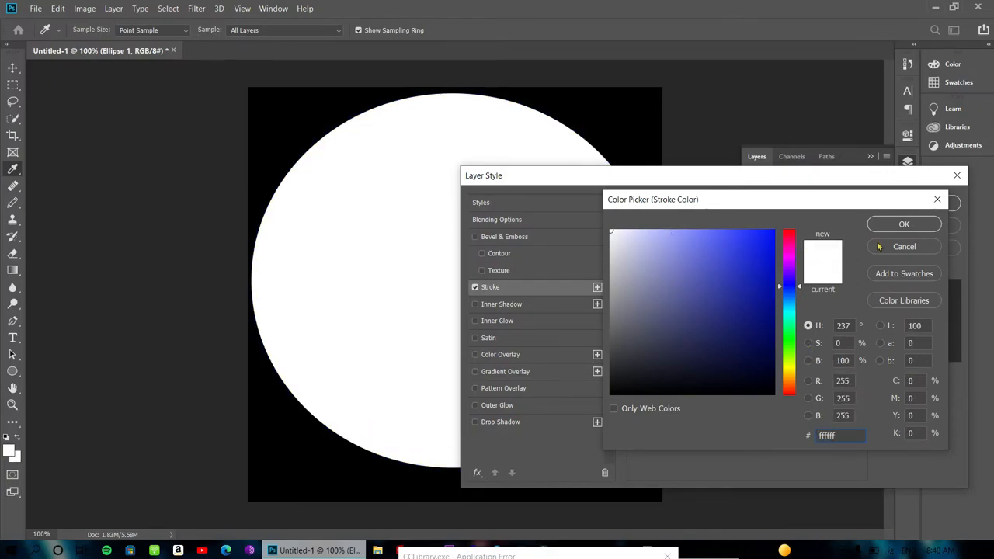
left_click(904, 223)
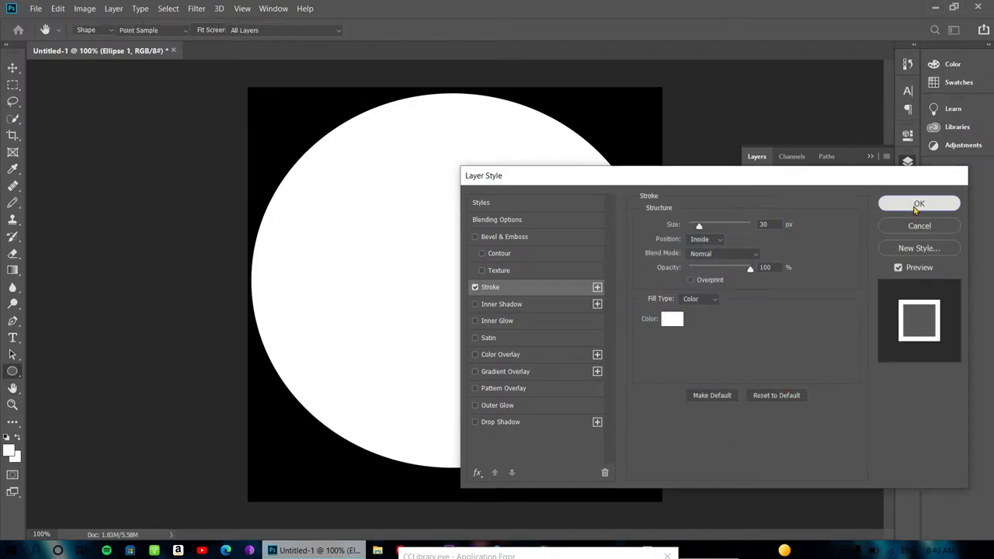
left_click(919, 204)
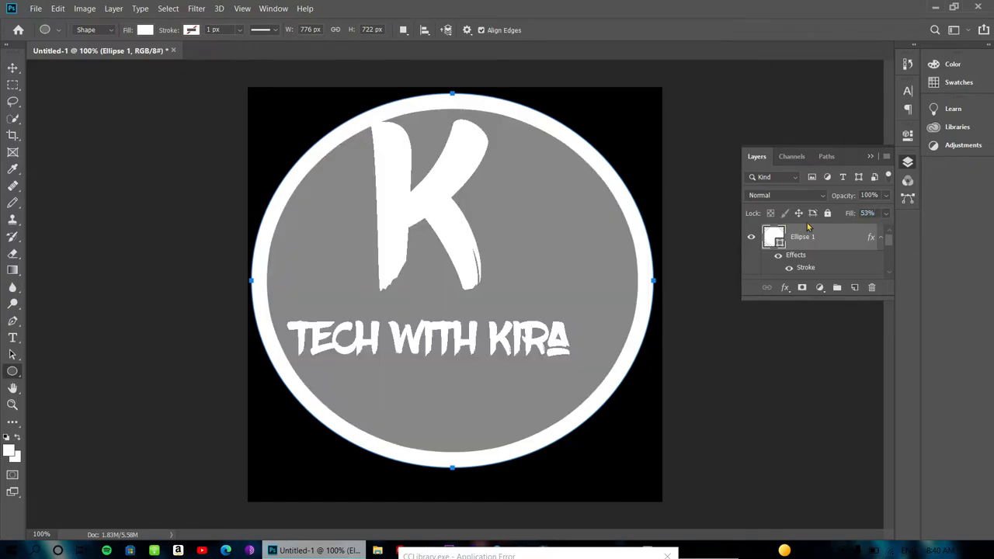
mouse_move(836, 230)
type("0")
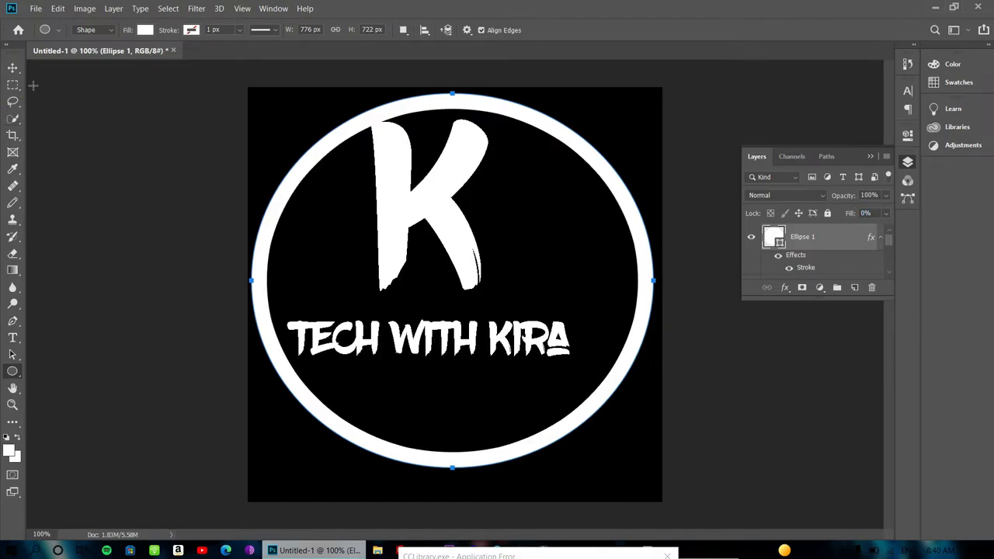
- With the fill cleared to a ring, move the K down to centre it inside the ring
left_click(12, 68)
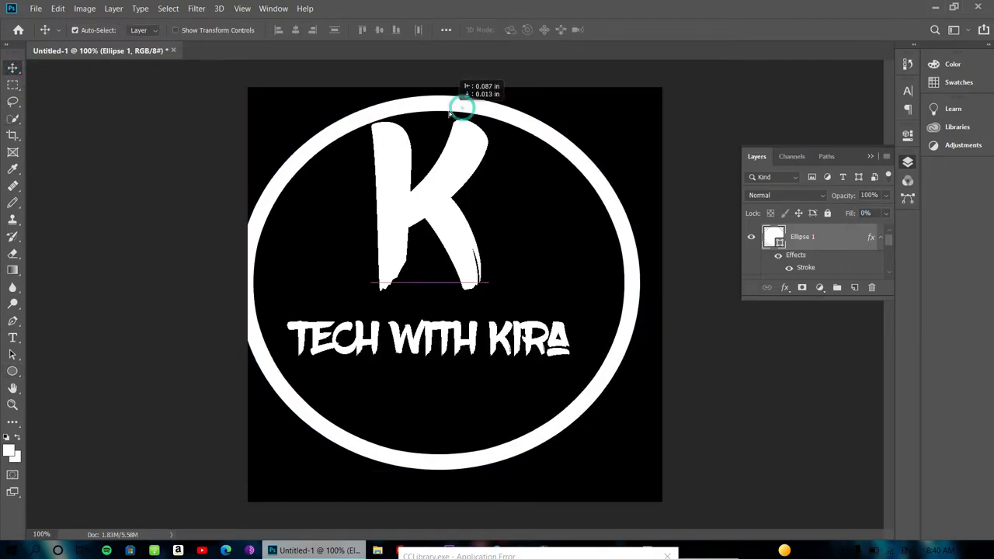
left_click_drag(463, 109, 479, 132)
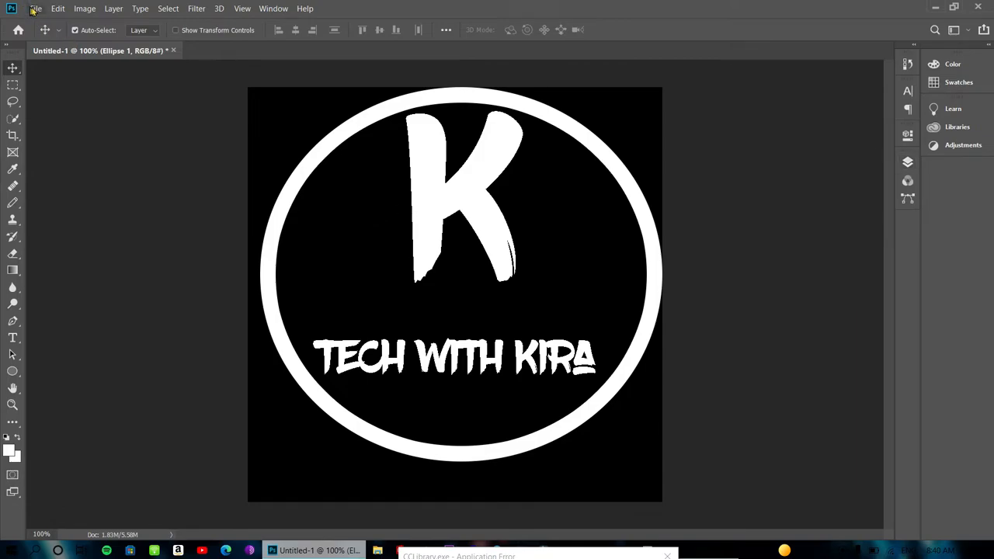
- Bring up the Export As dialog for an 800×800 PNG with transparency
left_click(34, 9)
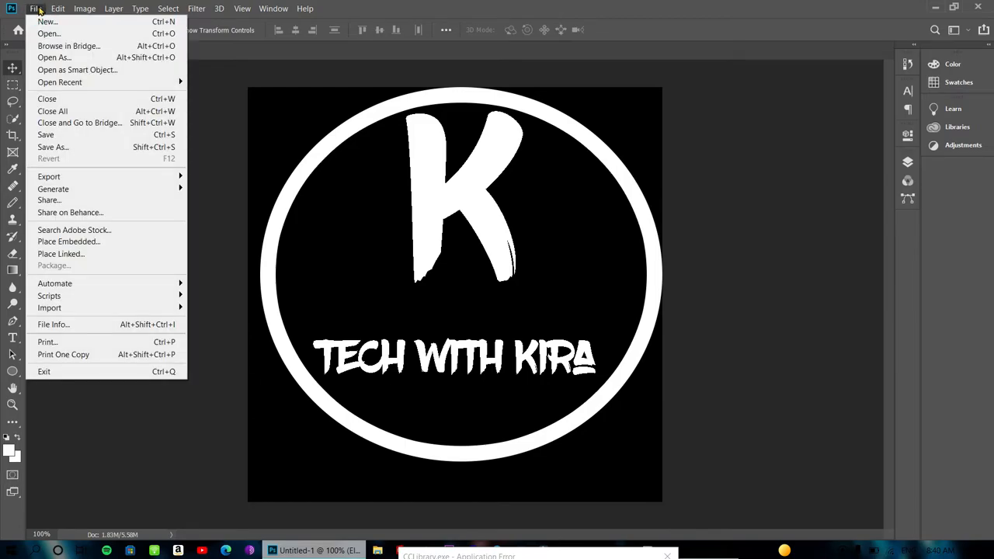
mouse_move(49, 177)
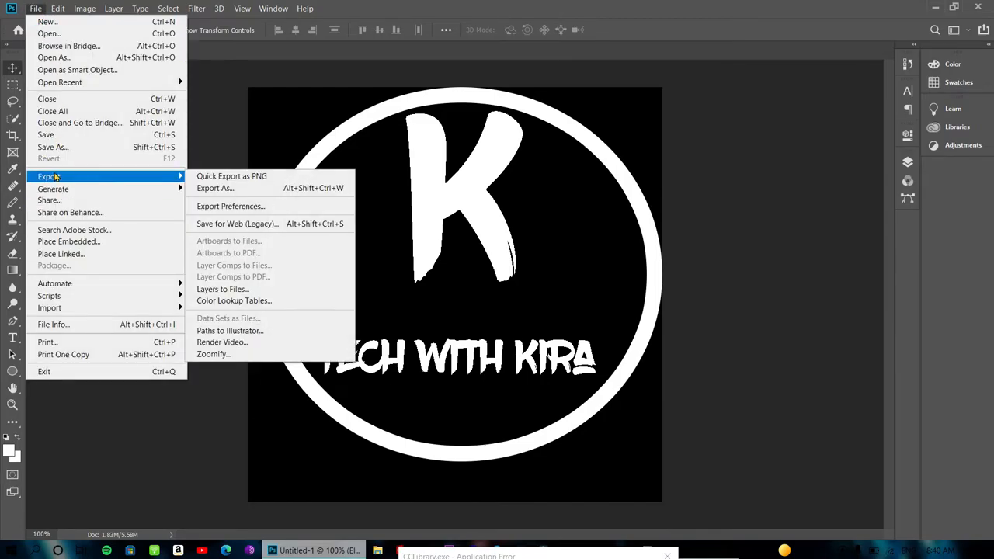
mouse_move(248, 188)
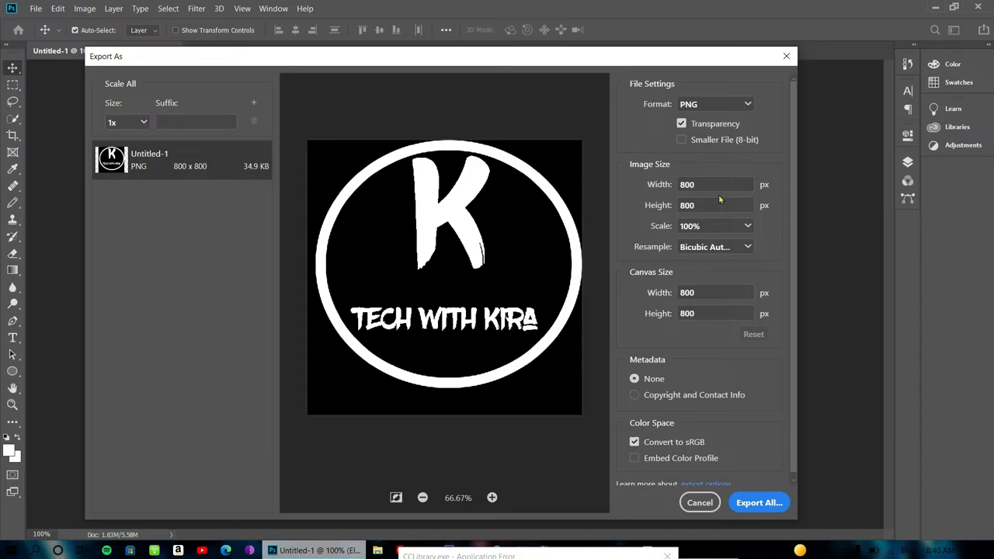
left_click(702, 205)
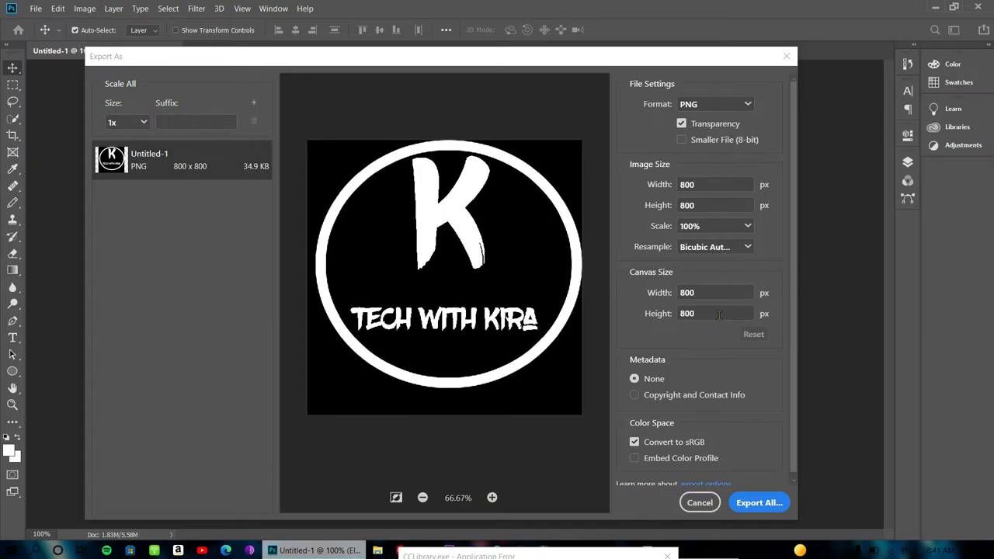
mouse_move(758, 503)
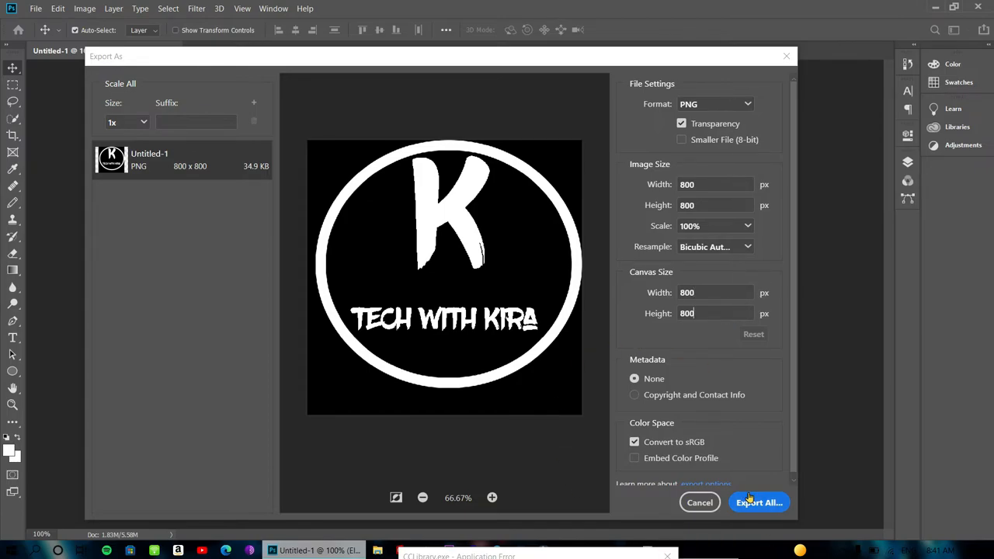
- Export the PNG as 'Logo 1' into the Music folder
left_click(758, 503)
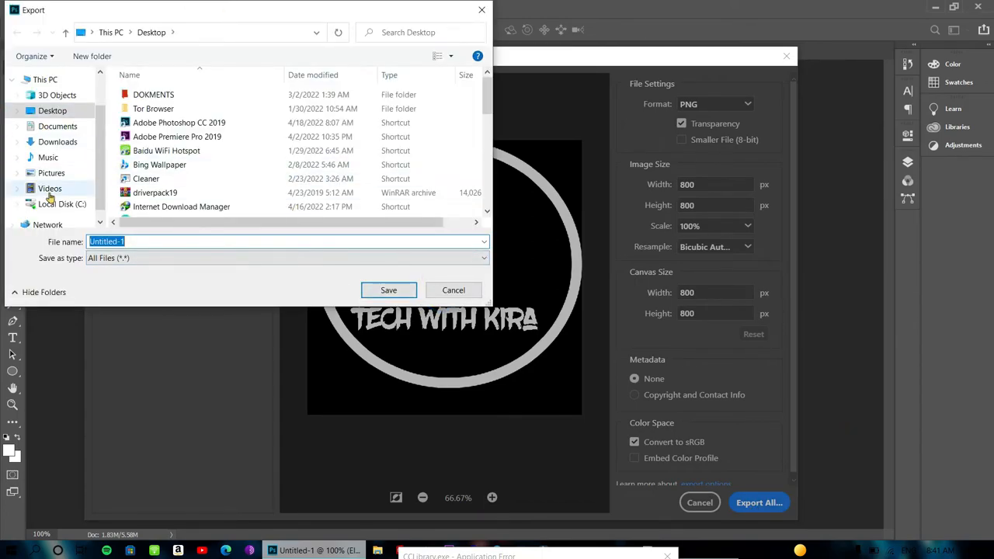
left_click(58, 142)
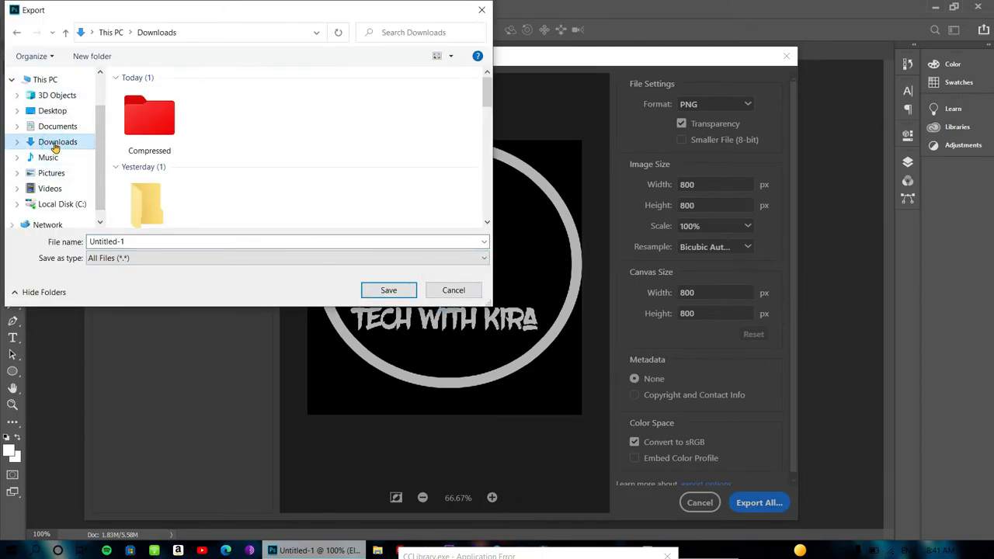
mouse_move(62, 204)
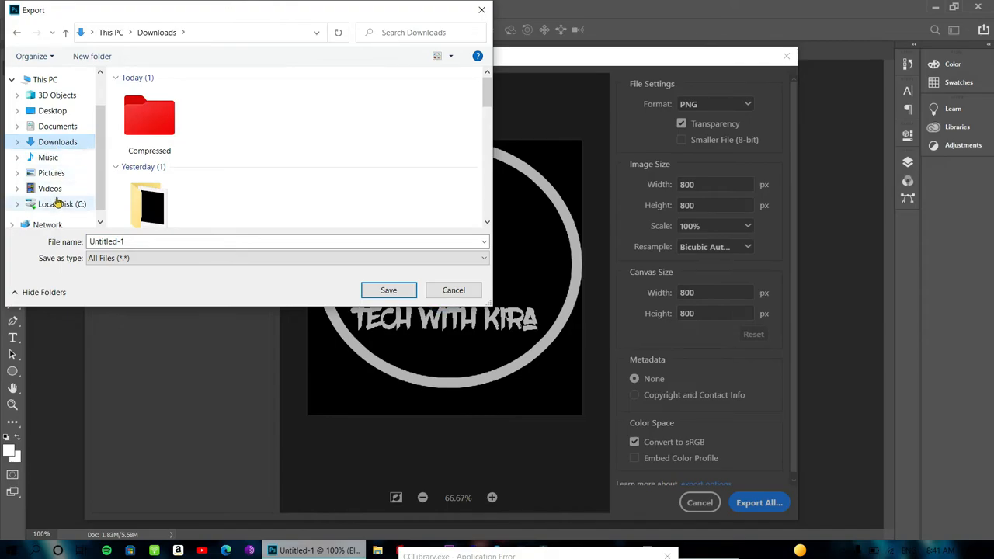
left_click(47, 157)
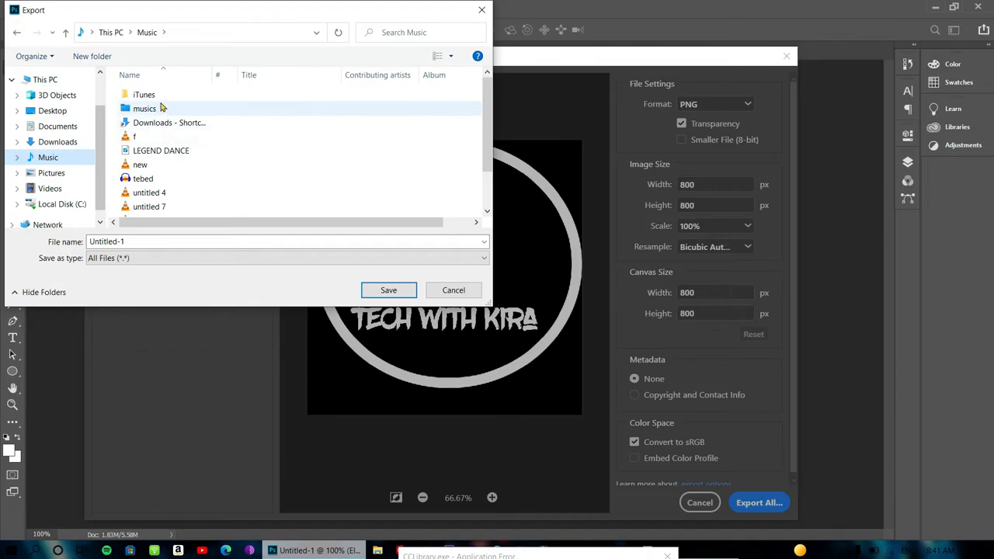
left_click(287, 241)
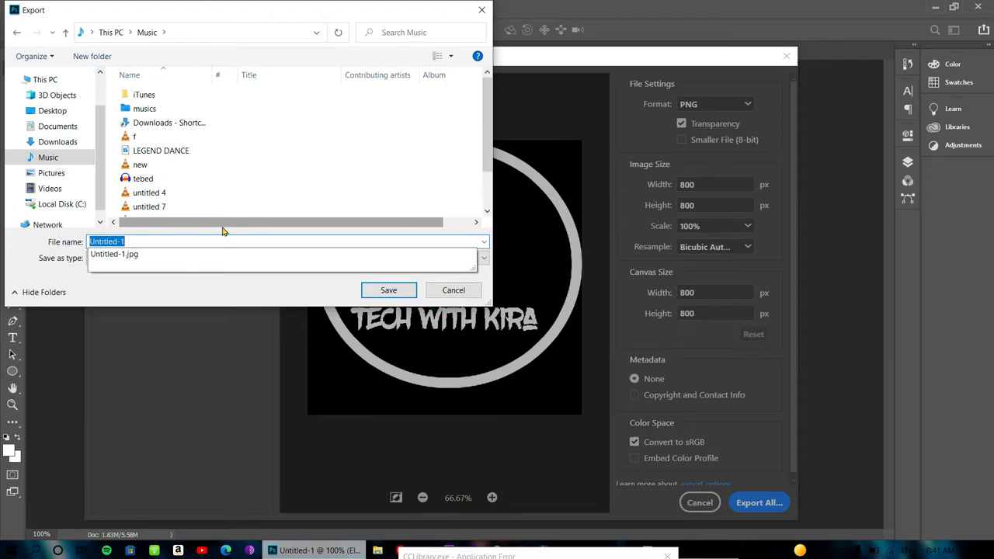
type("L")
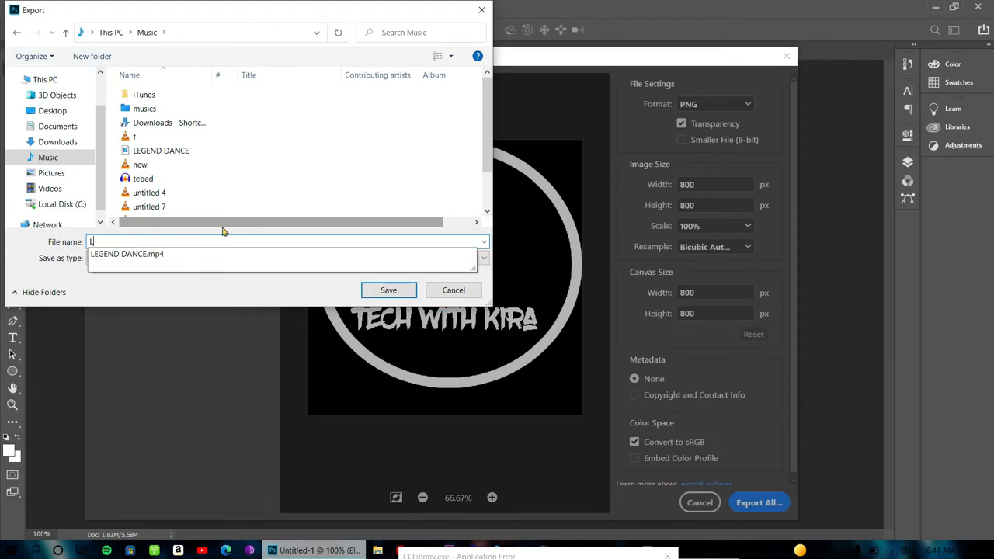
type("Logo")
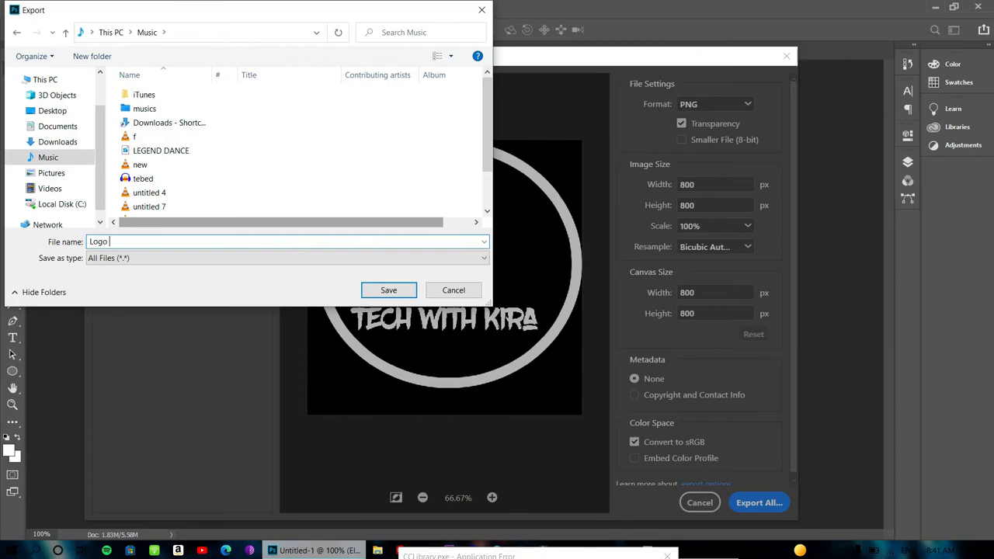
type("1")
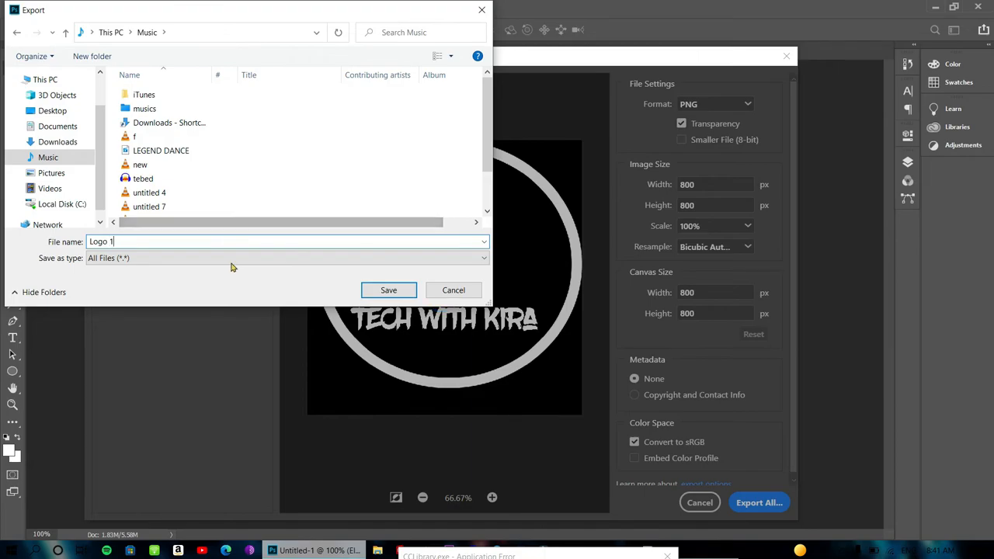
left_click(389, 291)
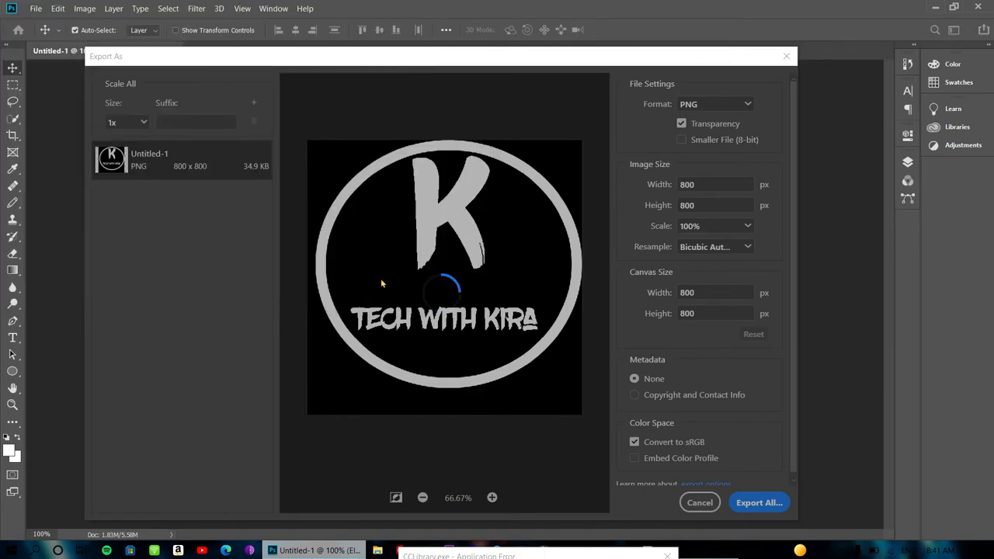
left_click(699, 504)
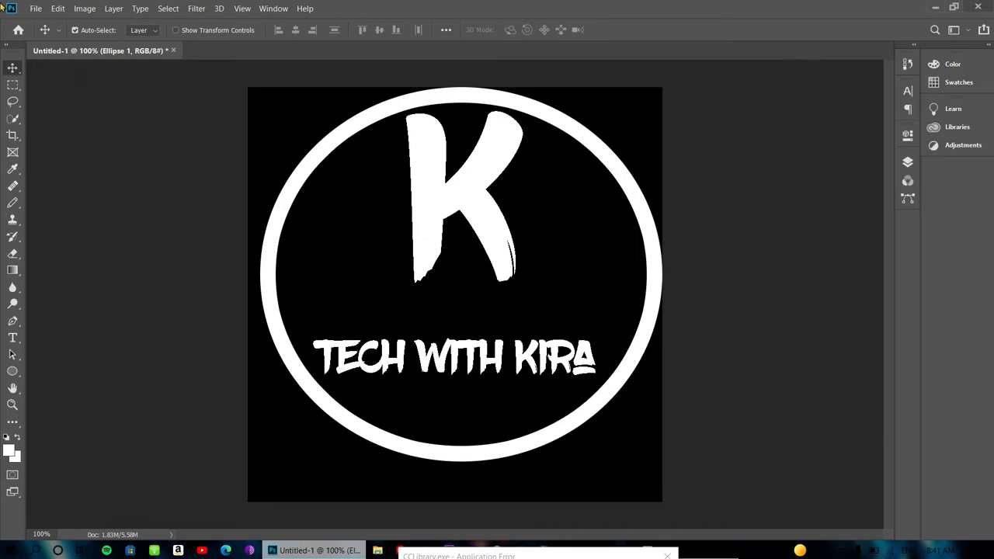
- Close Photoshop without saving the document
left_click(978, 6)
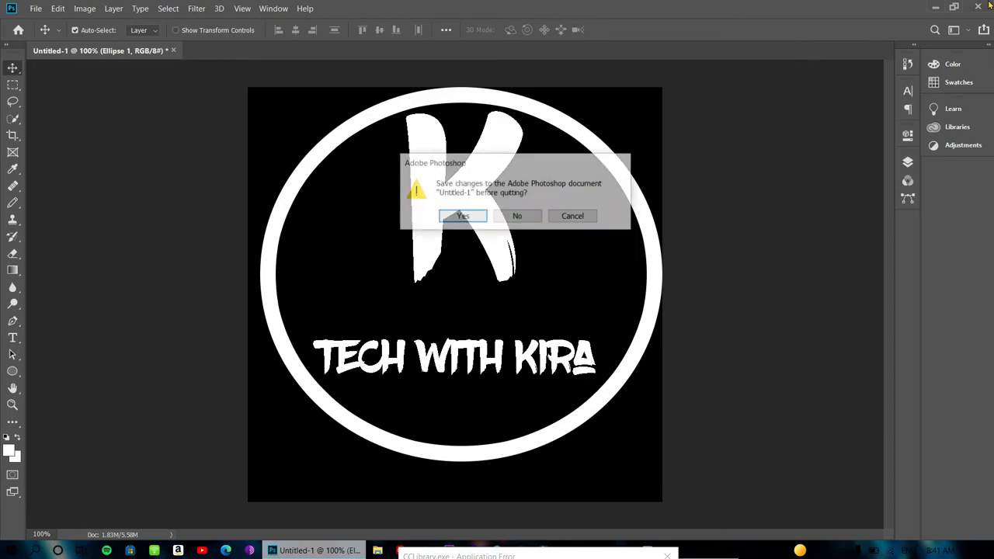
left_click(516, 216)
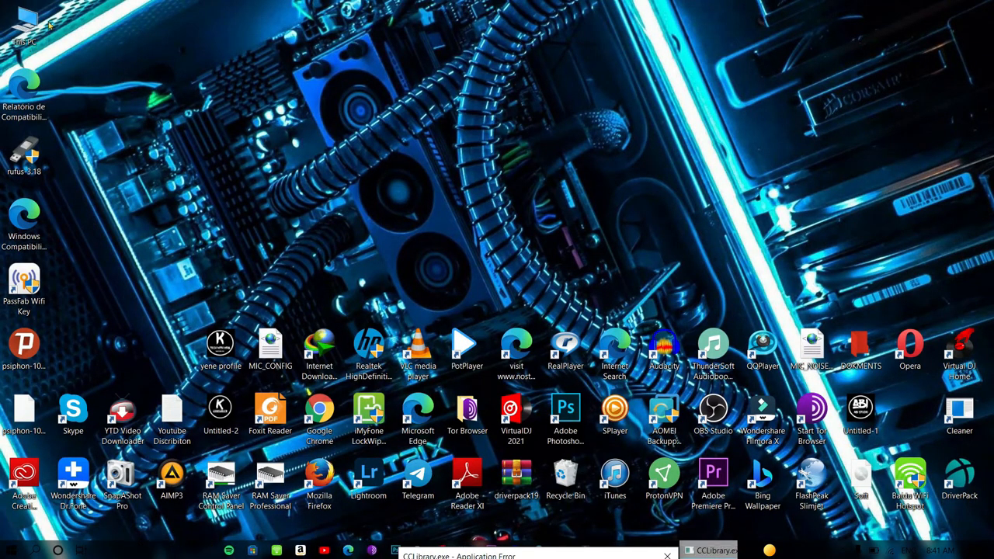
- In File Explorer, go to This PC > Music and open the exported Logo 1 image
double_click(24, 23)
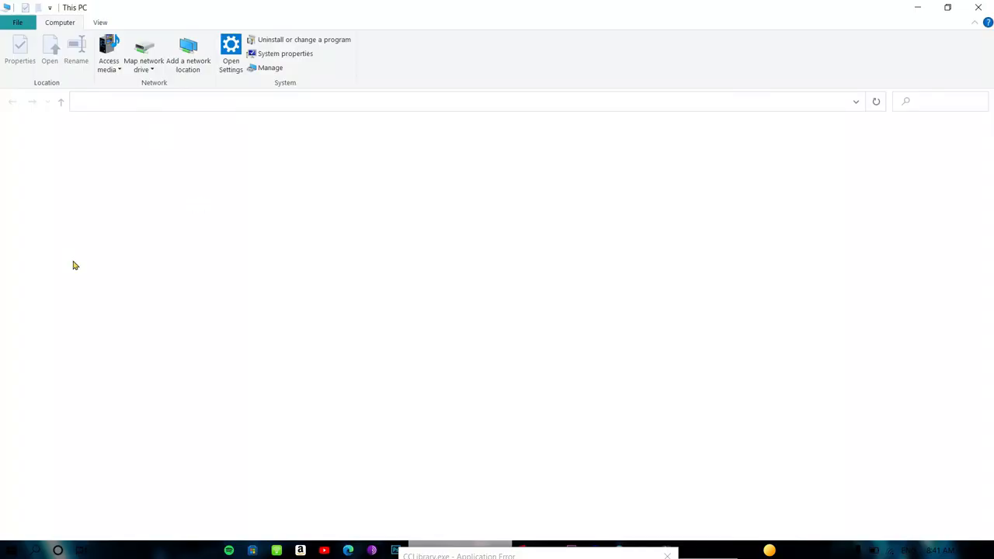
left_click(40, 174)
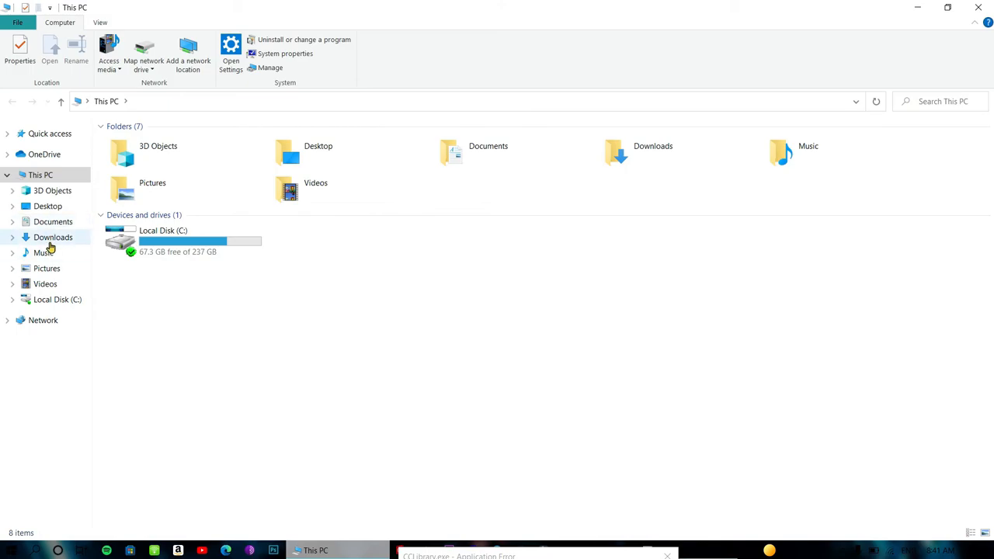
left_click(43, 252)
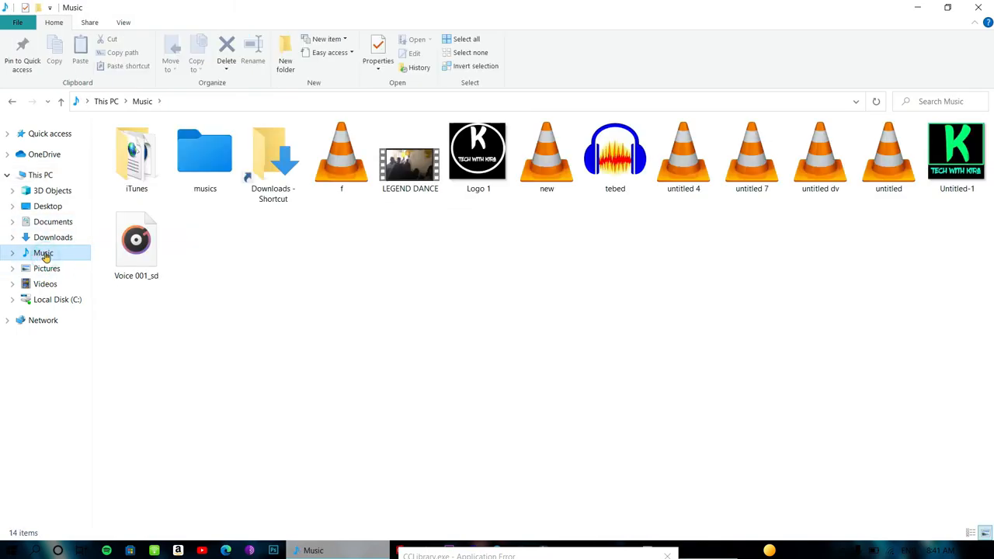
left_click(478, 152)
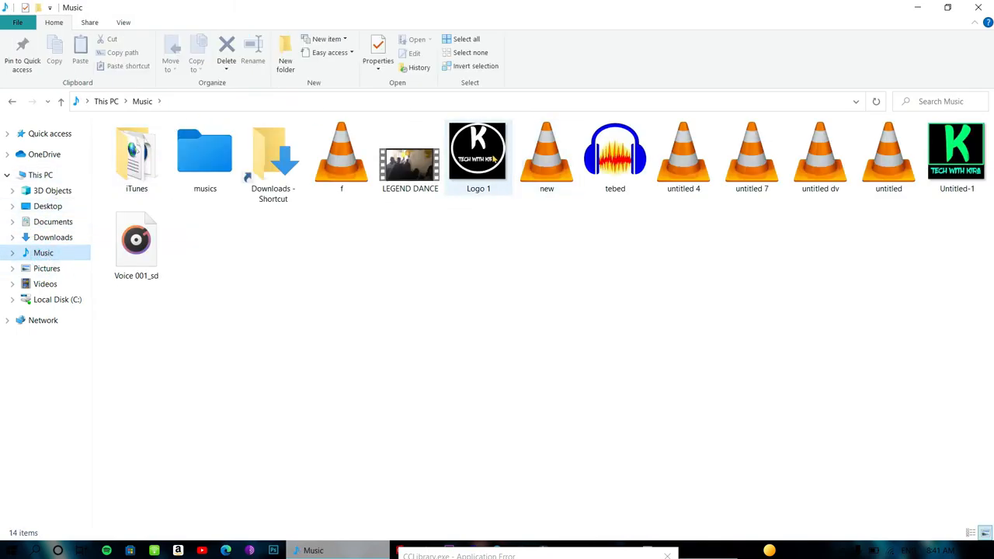
left_click(478, 152)
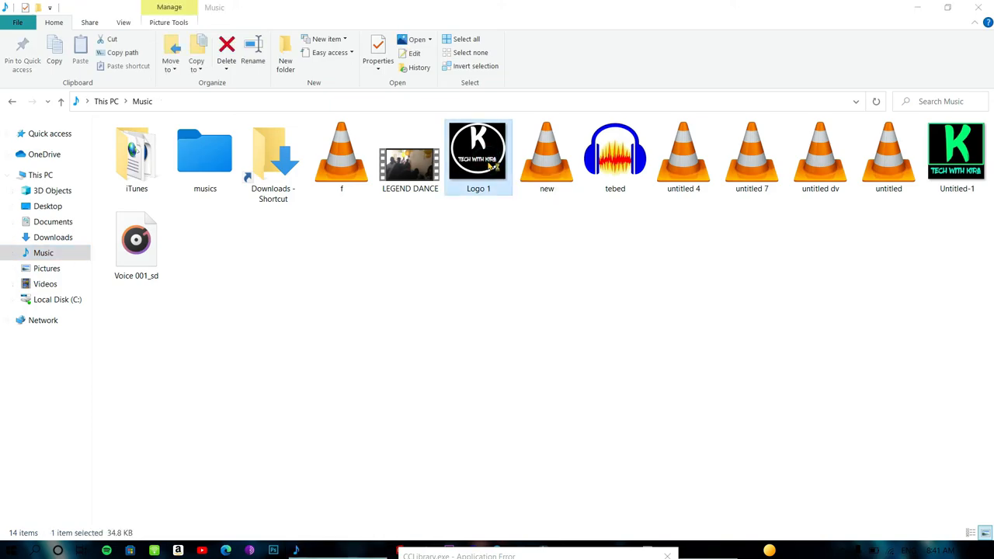
double_click(479, 152)
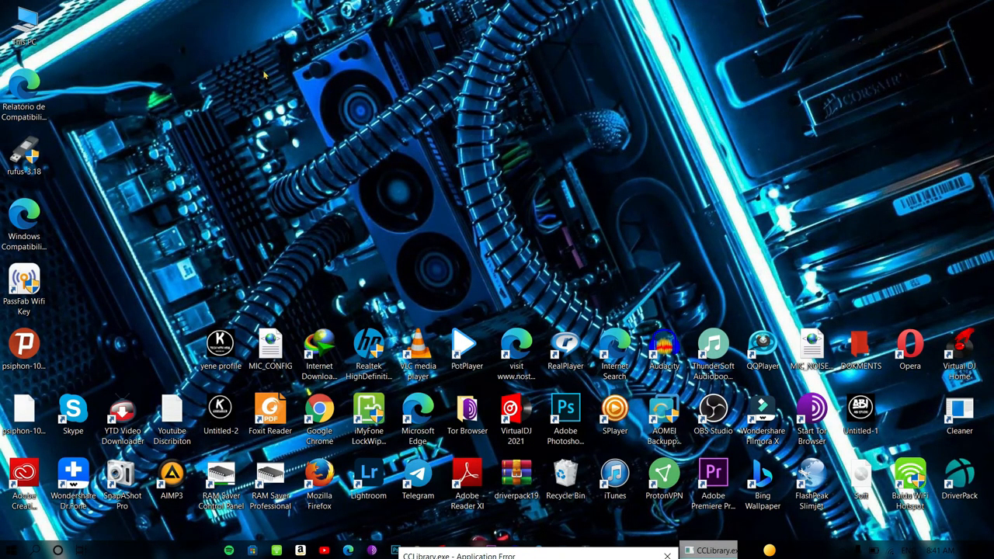
mouse_move(466, 345)
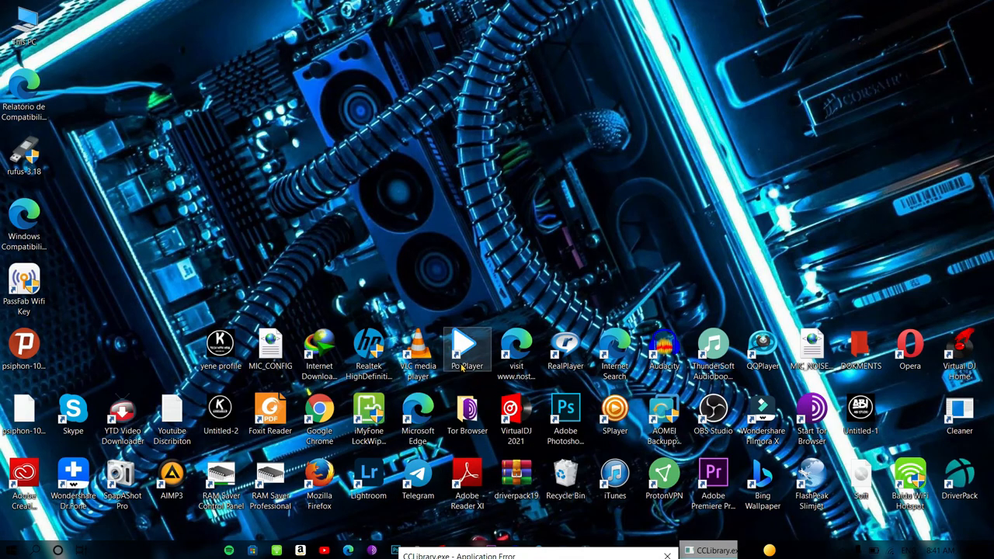